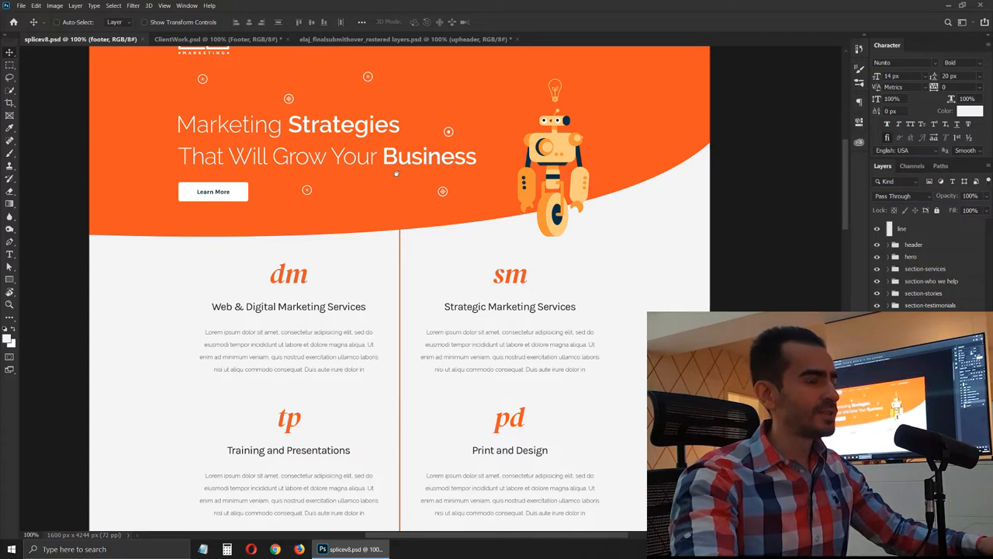
Measure the HOME–WHO WE ARE spacing and nudge the header navigation links slightly right
{"action": "scroll", "scroll_direction": "up", "scroll_amount": 3}
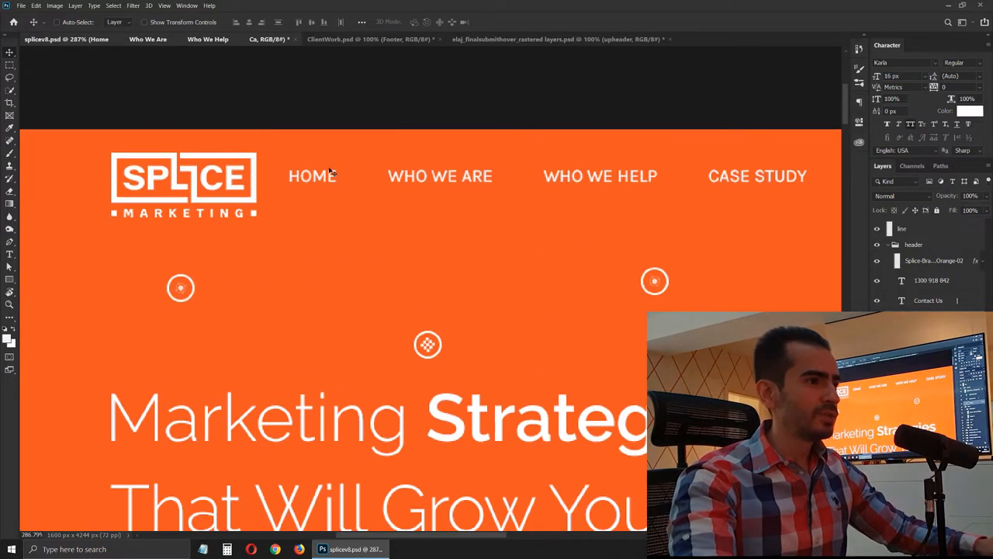
{"action": "left_click_drag", "start_coordinate": [335, 166], "coordinate": [388, 190]}
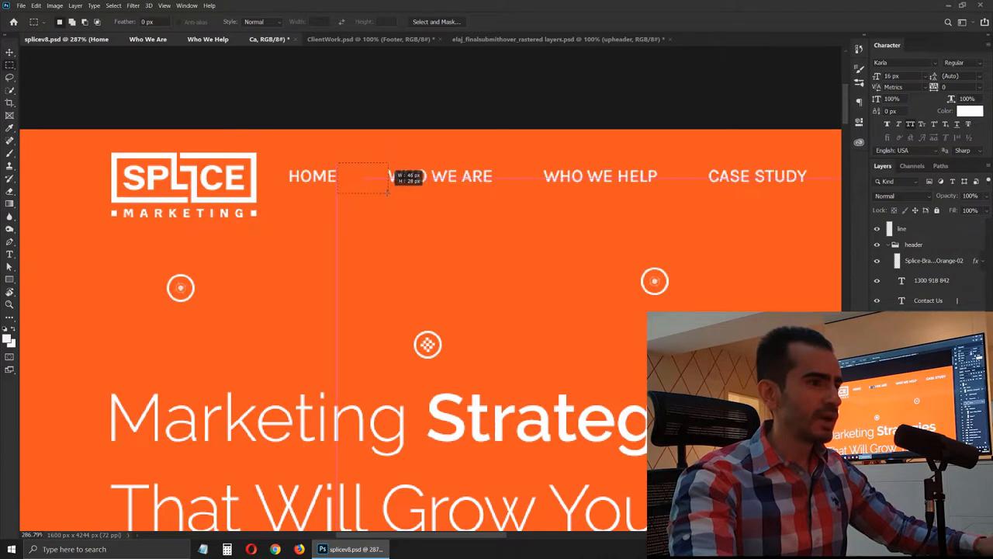
{"action": "left_click", "coordinate": [10, 52]}
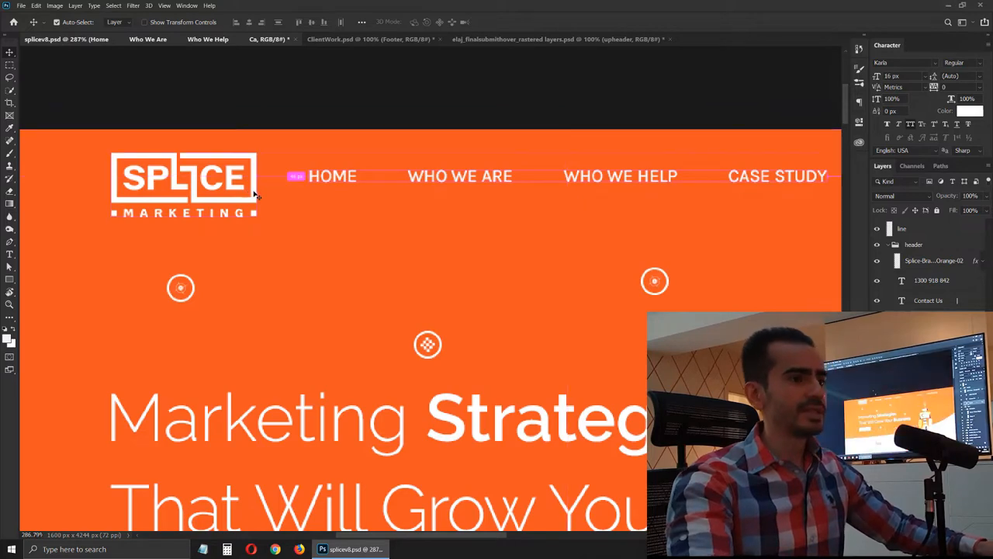
{"action": "key", "text": "ctrl+0"}
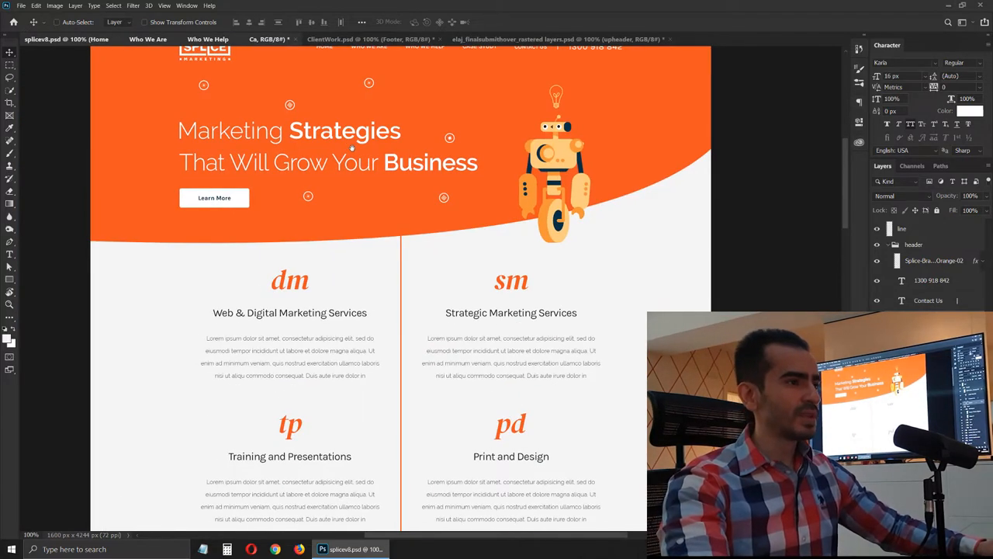
{"action": "scroll", "scroll_direction": "up", "scroll_amount": 3}
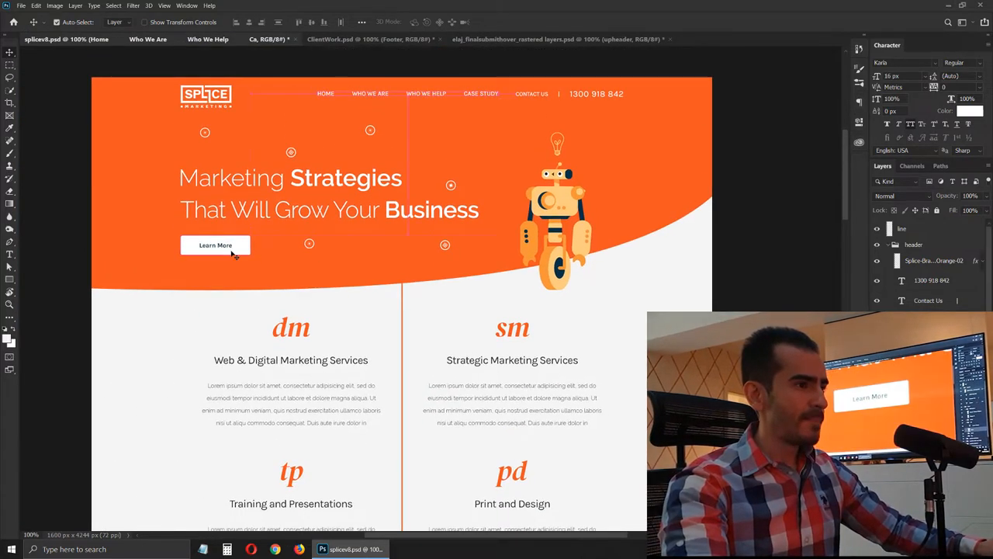
{"action": "scroll", "scroll_direction": "down", "scroll_amount": 3}
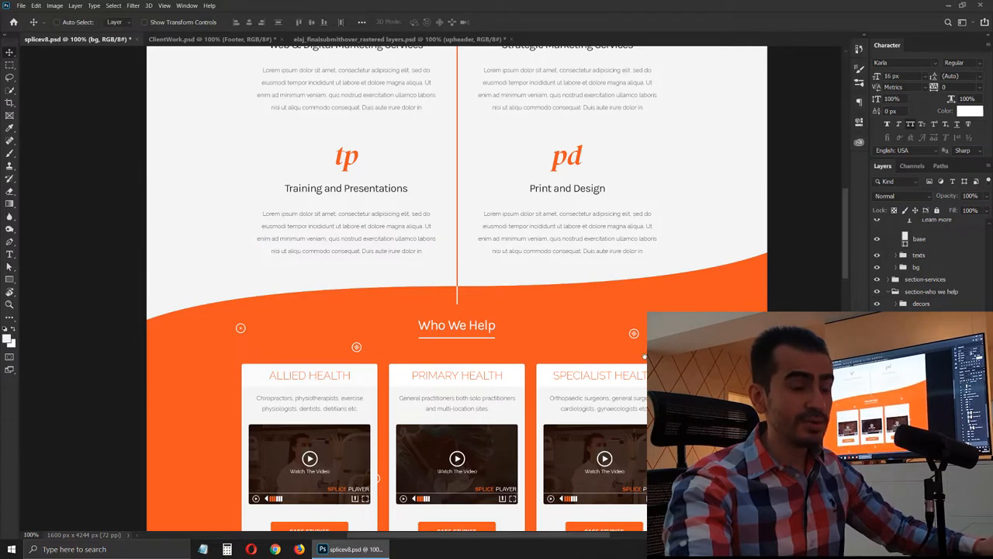
{"action": "scroll", "scroll_direction": "down", "scroll_amount": 3}
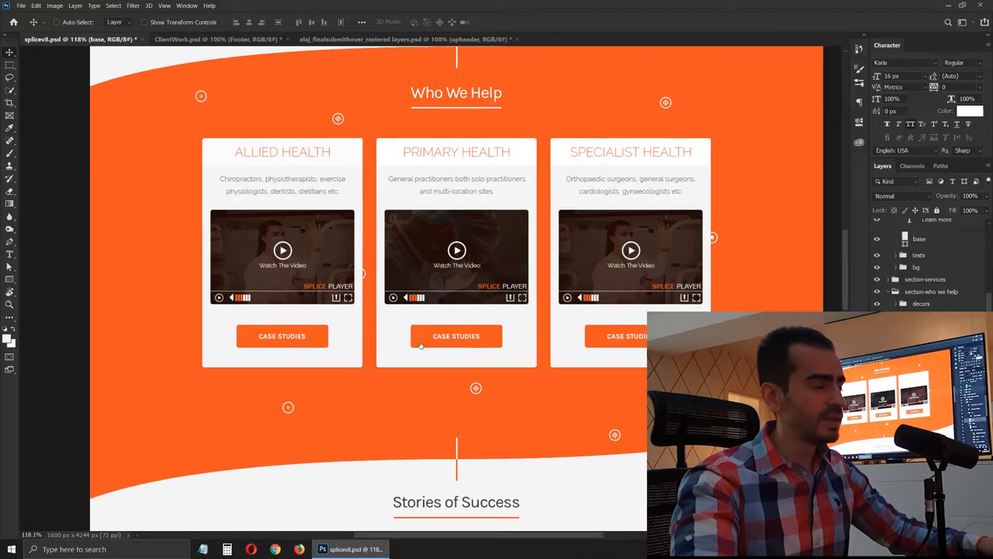
{"action": "scroll", "scroll_direction": "up", "scroll_amount": 3}
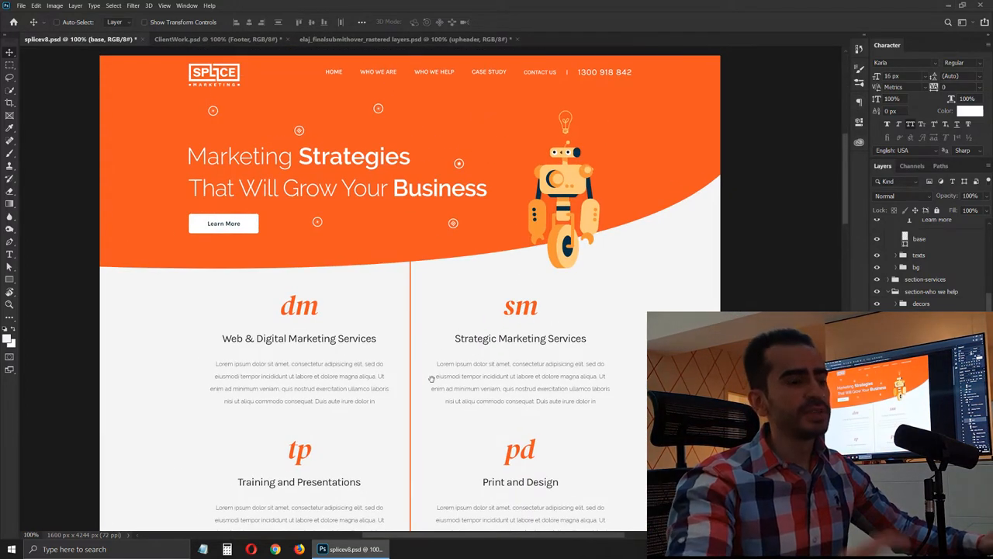
{"action": "mouse_move", "coordinate": [441, 376]}
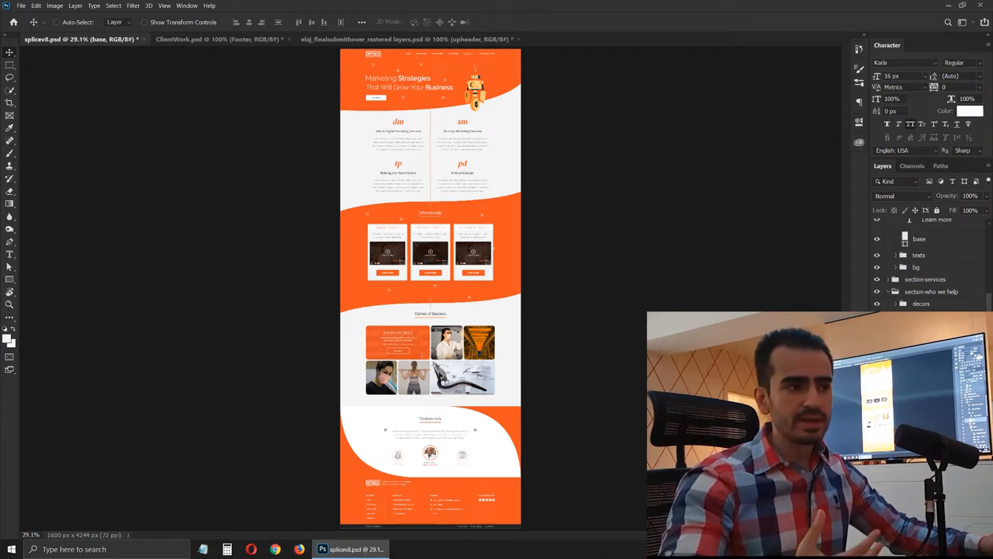
{"action": "left_click", "coordinate": [10, 64]}
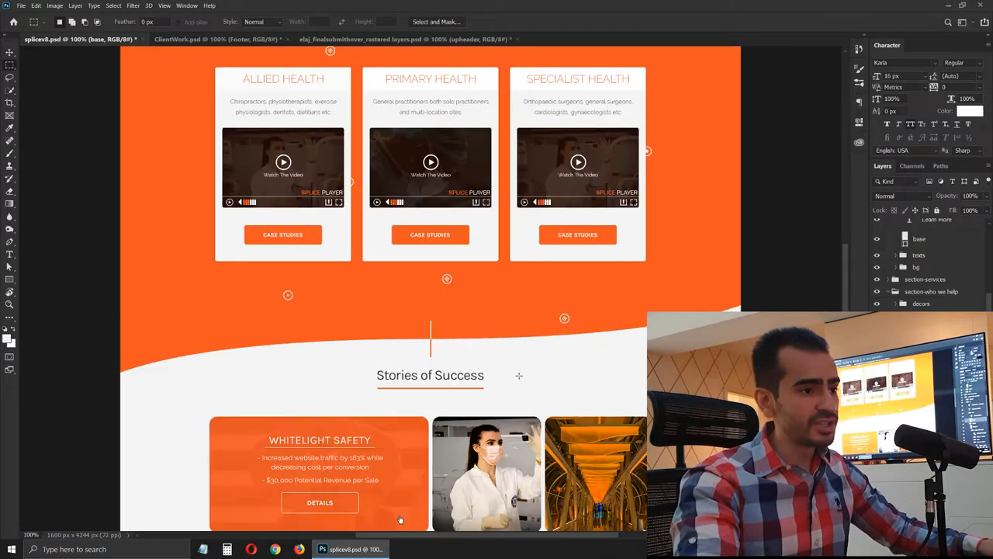
Scroll through the Testimonials section and footer to review the decor layers
{"action": "scroll", "scroll_direction": "down", "scroll_amount": 3}
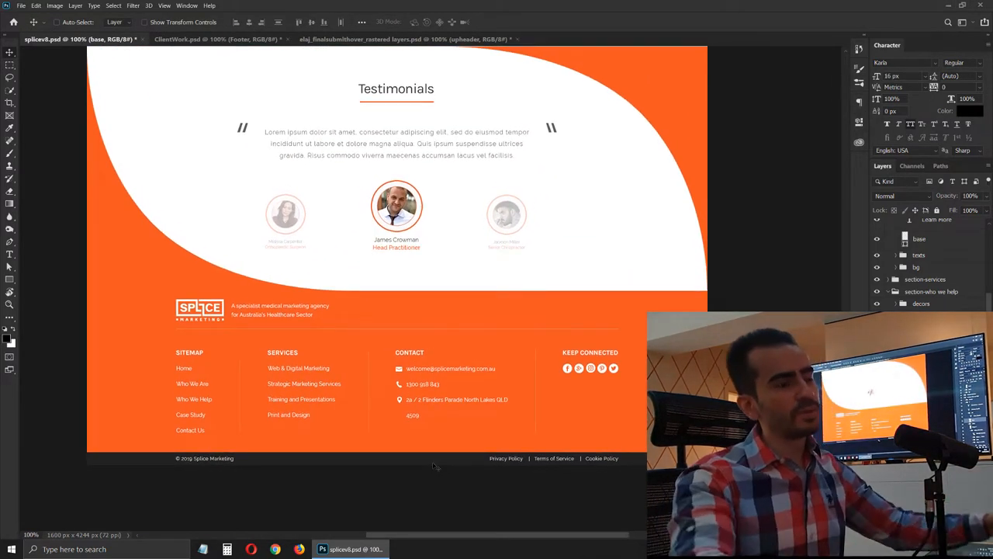
{"action": "scroll", "scroll_direction": "up", "scroll_amount": 3}
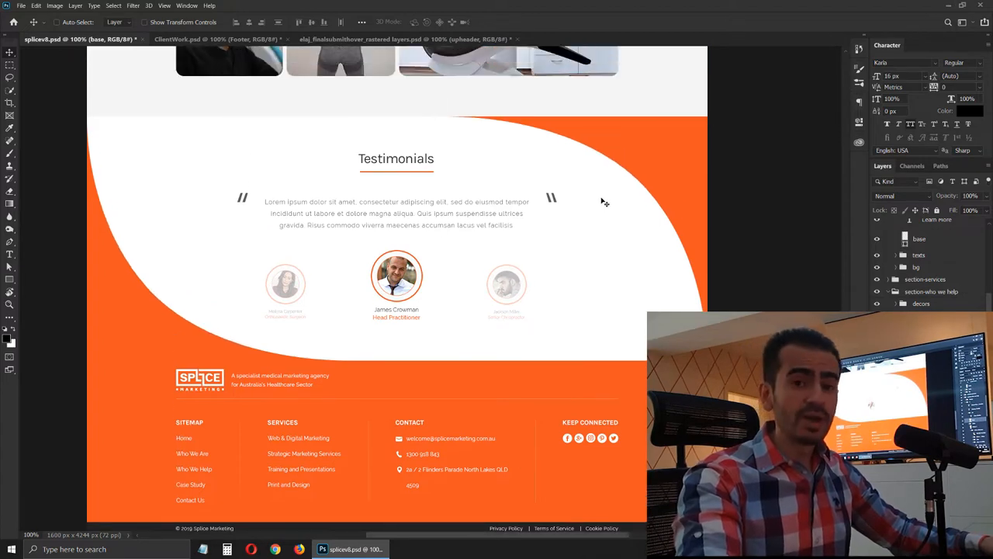
{"action": "mouse_move", "coordinate": [650, 157]}
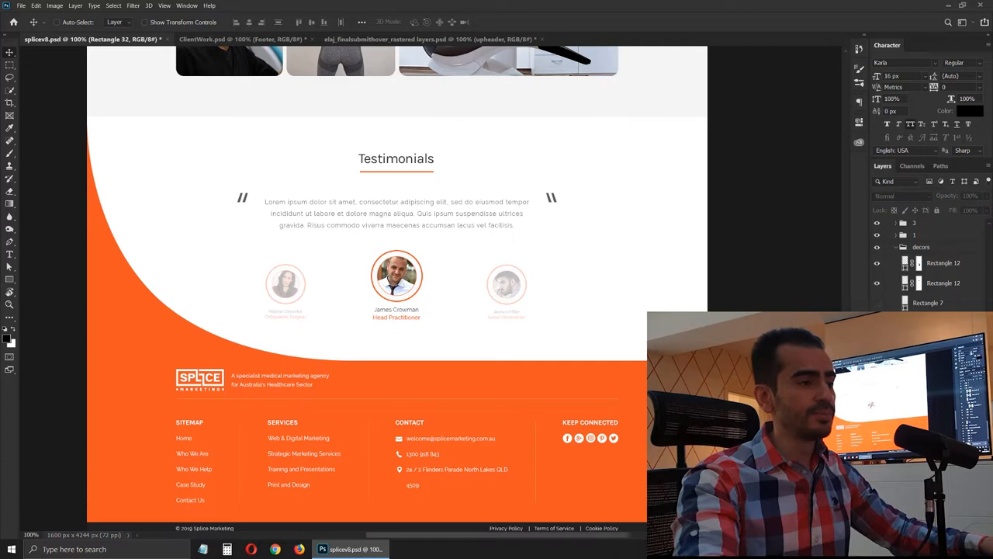
{"action": "mouse_move", "coordinate": [382, 255]}
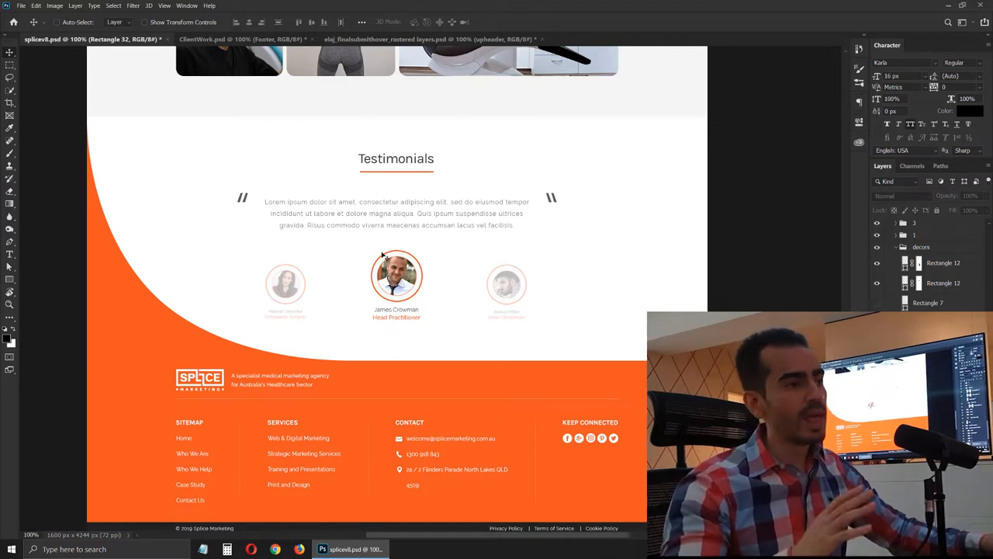
{"action": "mouse_move", "coordinate": [372, 252]}
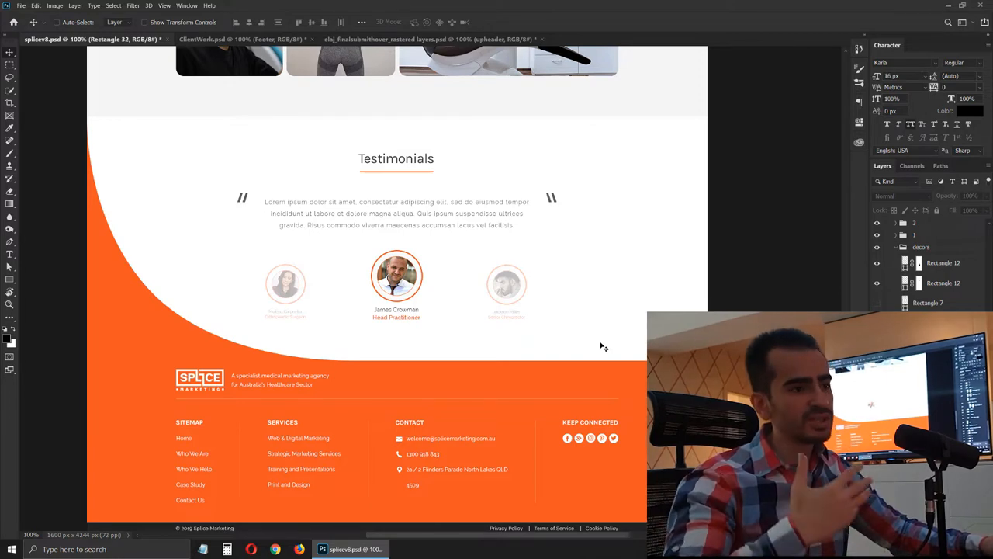
{"action": "mouse_move", "coordinate": [559, 322]}
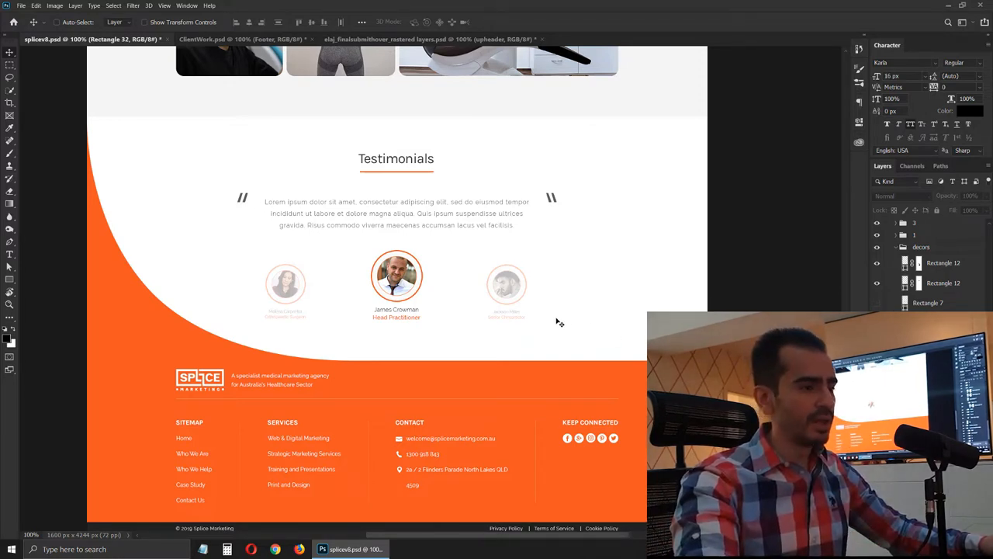
{"action": "mouse_move", "coordinate": [512, 479]}
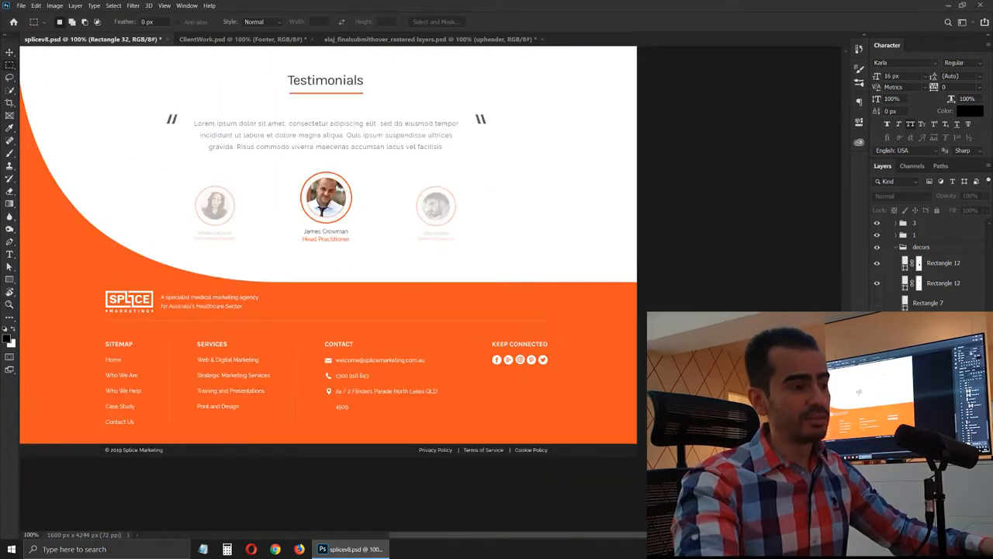
{"action": "scroll", "scroll_direction": "down", "scroll_amount": 3}
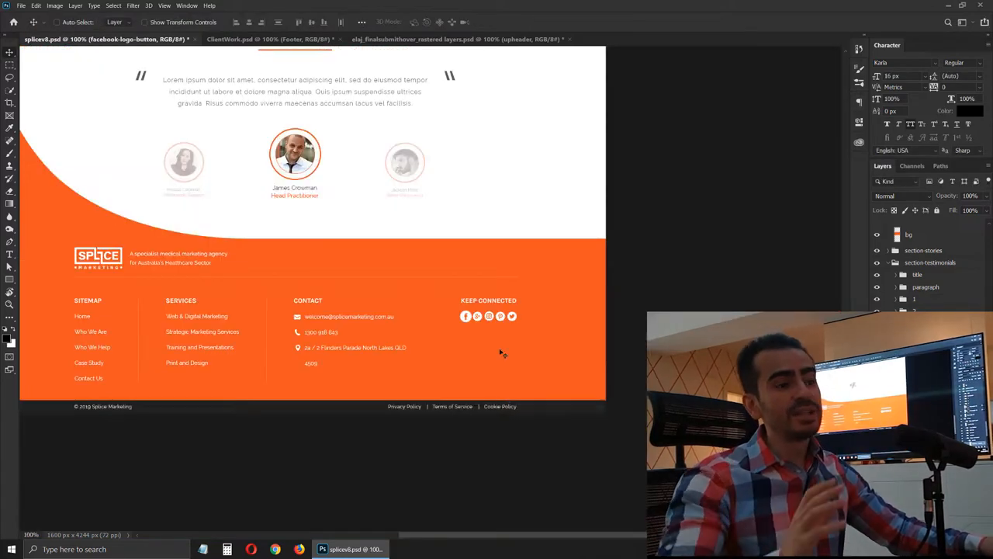
{"action": "mouse_move", "coordinate": [503, 350]}
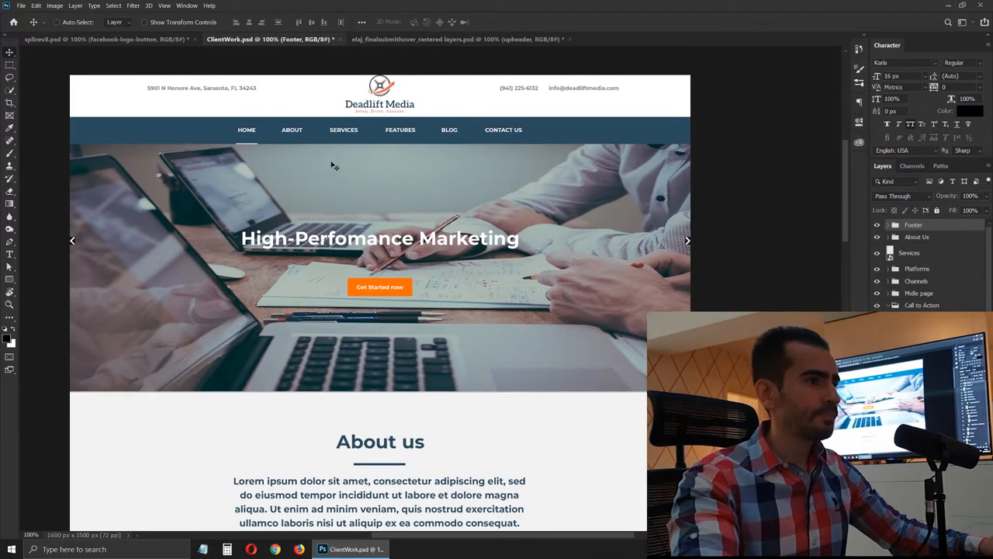
{"action": "mouse_move", "coordinate": [359, 154]}
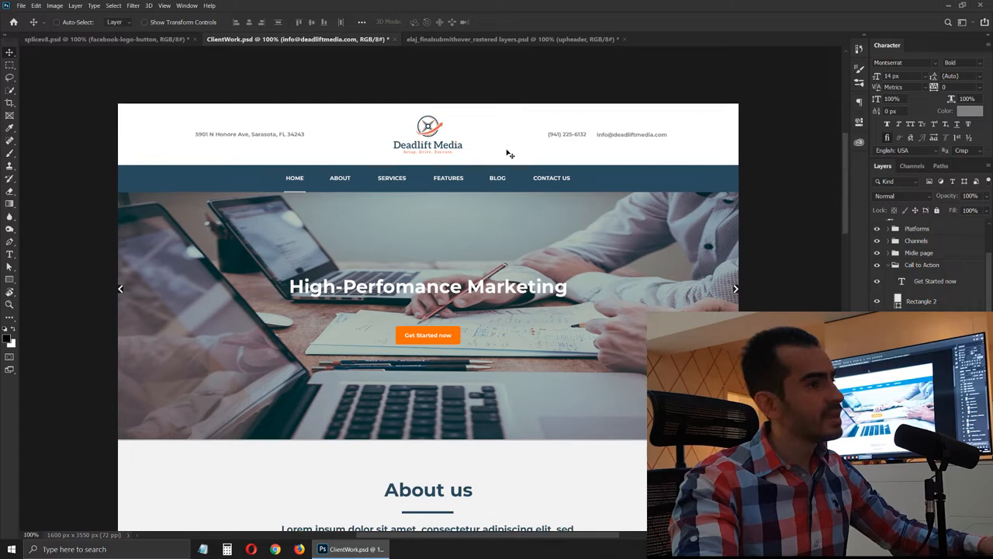
Move the header contact text to the right side and sample the Get Started button's orange
{"action": "left_click", "coordinate": [248, 134]}
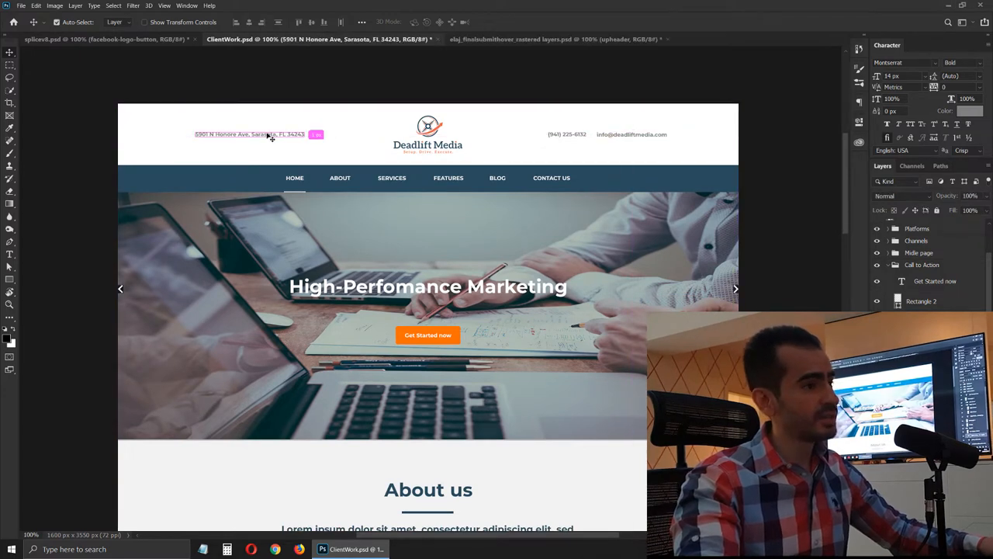
{"action": "left_click_drag", "start_coordinate": [248, 134], "coordinate": [597, 134]}
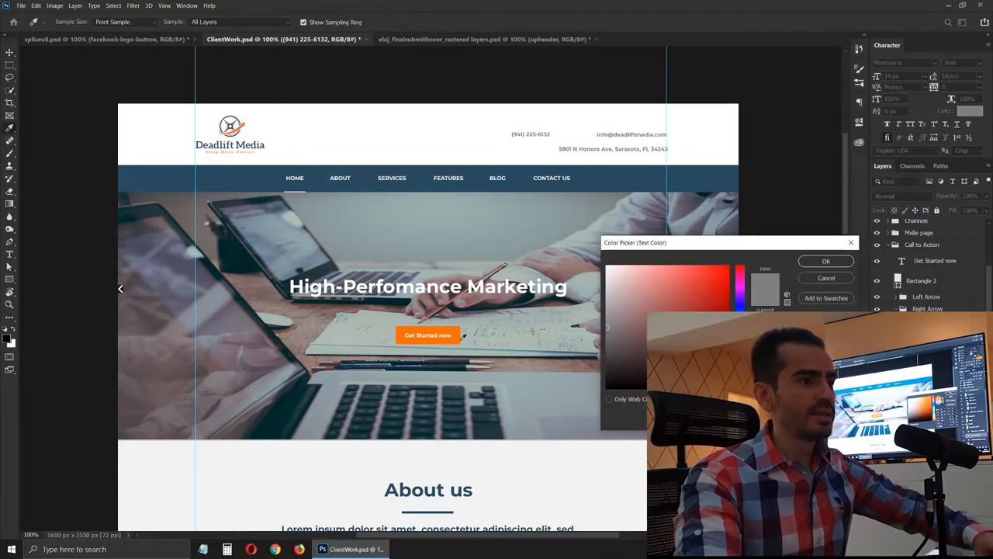
{"action": "left_click", "coordinate": [826, 261]}
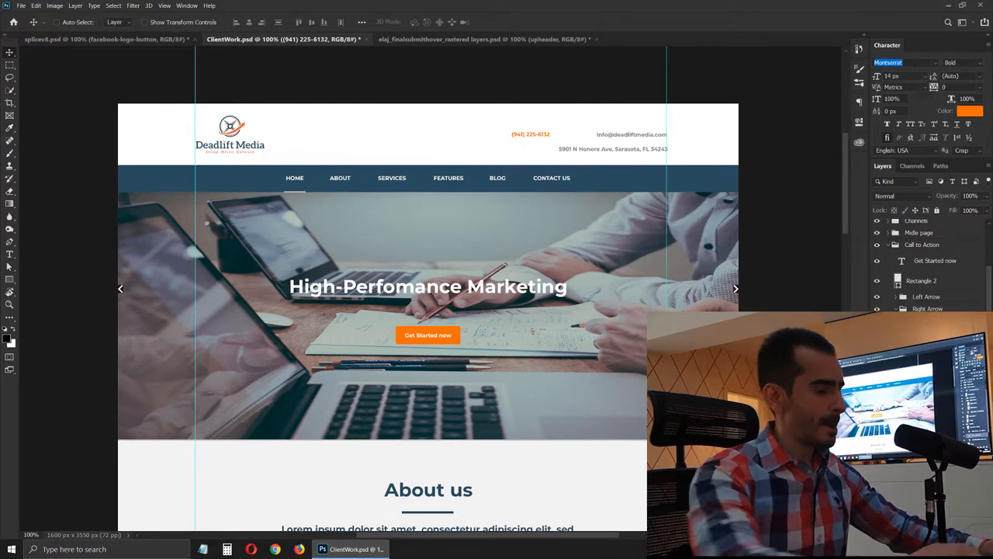
{"action": "left_click", "coordinate": [900, 62]}
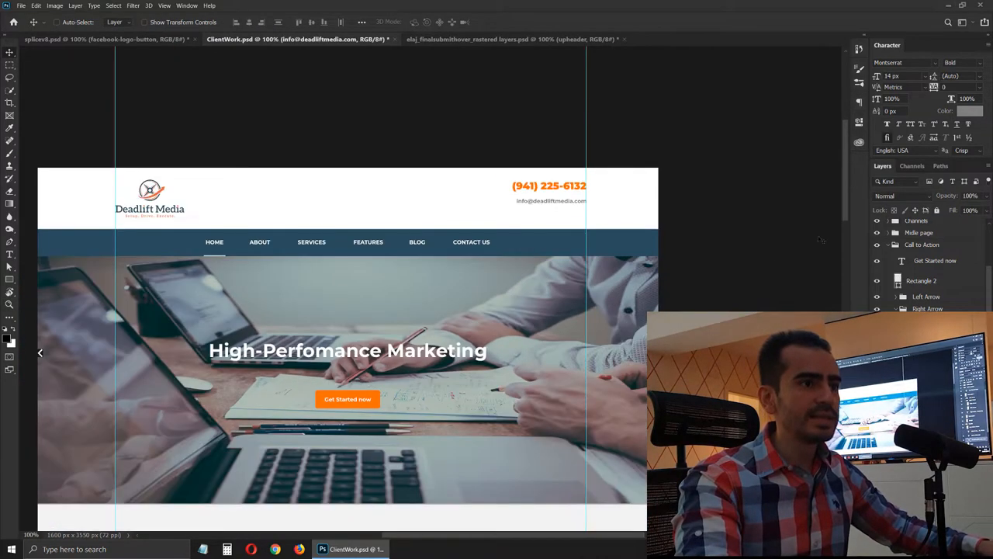
Select the email text for restyling, then check the navigation bar spacing with a marquee
{"action": "left_click", "coordinate": [969, 110]}
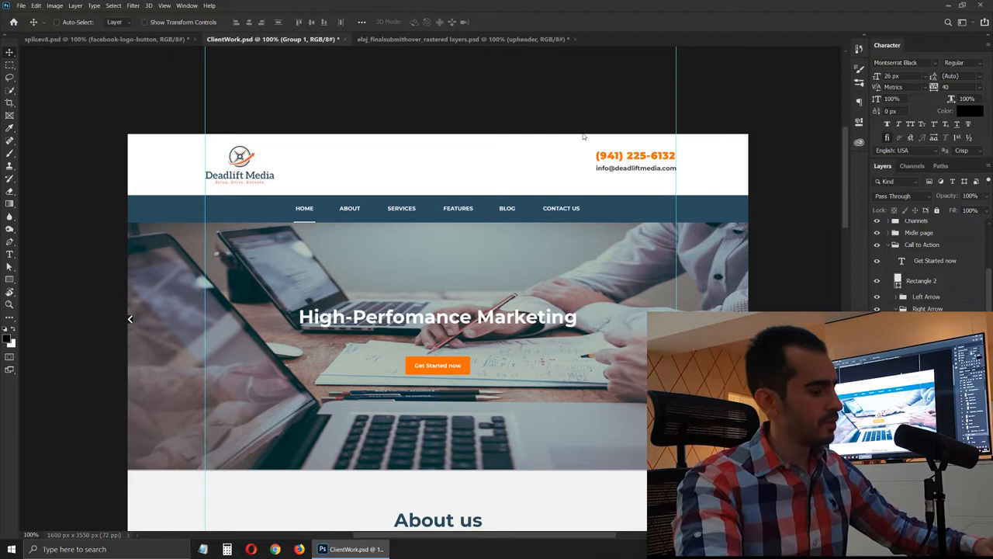
{"action": "left_click_drag", "start_coordinate": [574, 136], "coordinate": [650, 194]}
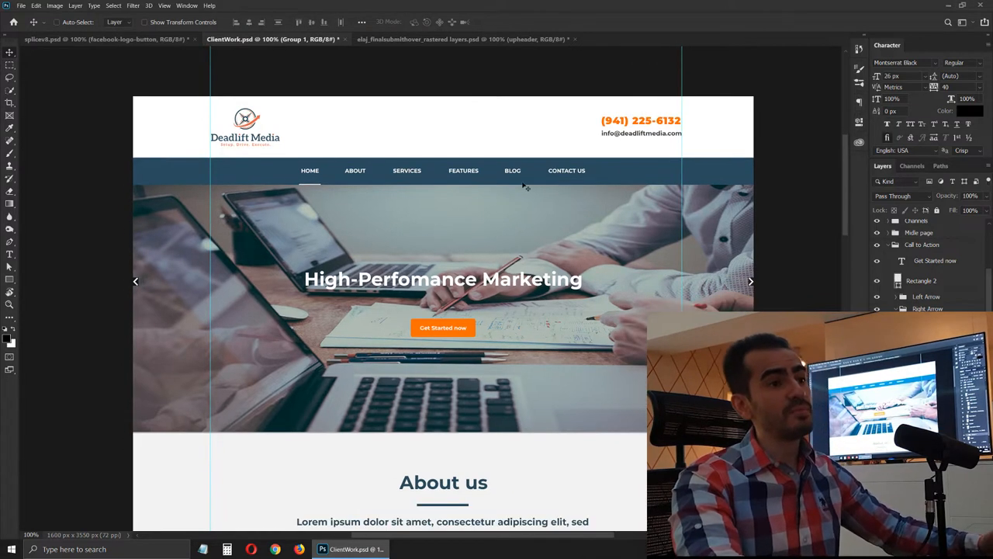
{"action": "mouse_move", "coordinate": [402, 107]}
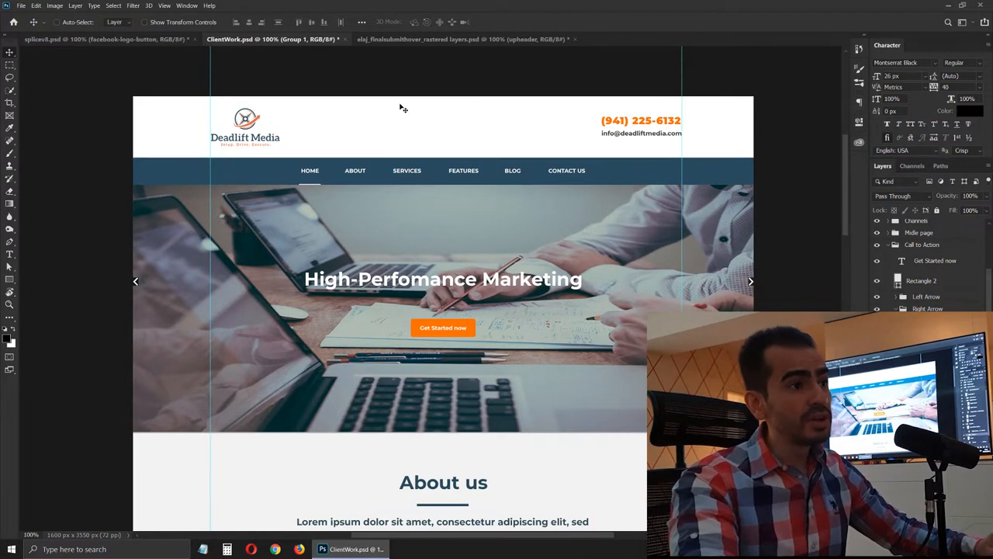
{"action": "left_click_drag", "start_coordinate": [380, 116], "coordinate": [516, 147]}
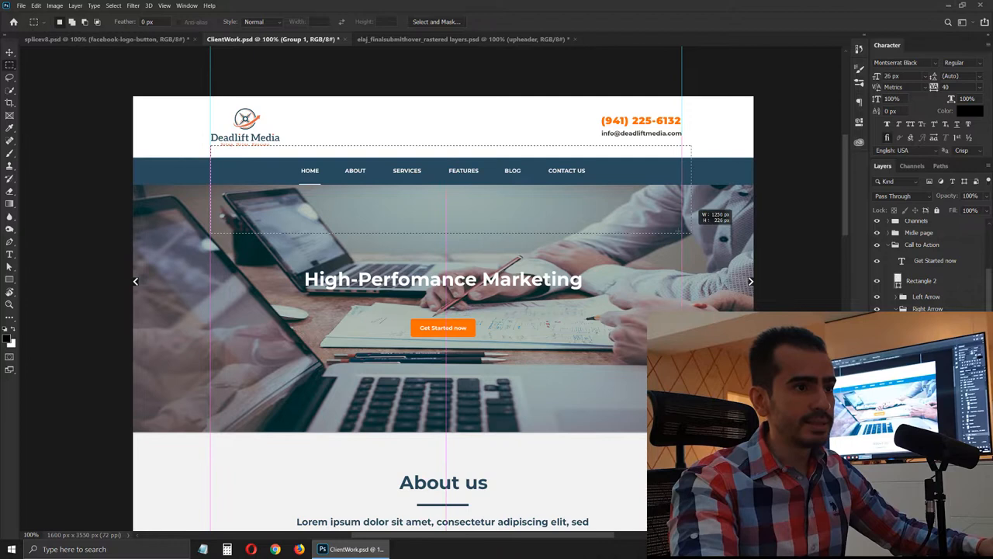
{"action": "left_click", "coordinate": [10, 53]}
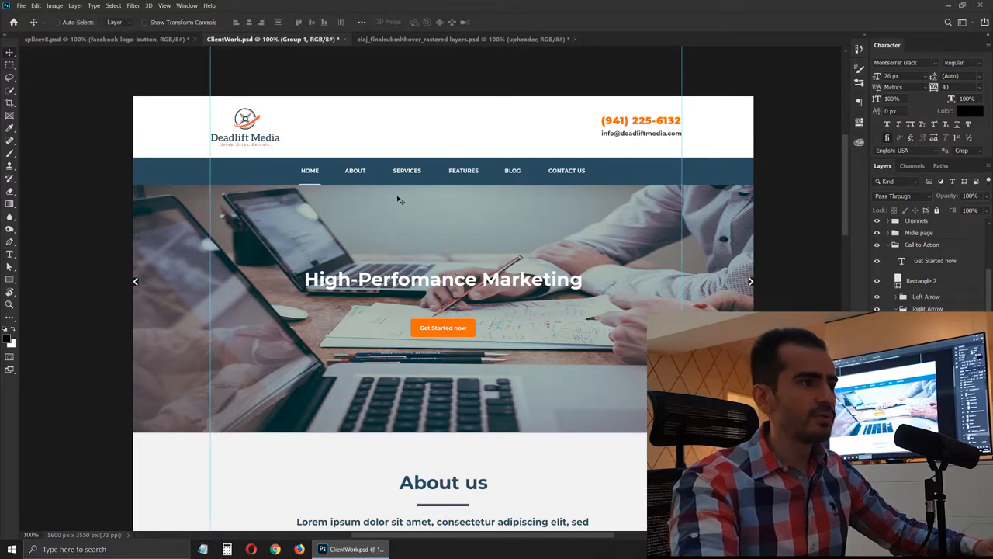
Zoom into the hero slider's right arrow to adjust its layer opacity
{"action": "left_click_drag", "start_coordinate": [211, 185], "coordinate": [705, 266]}
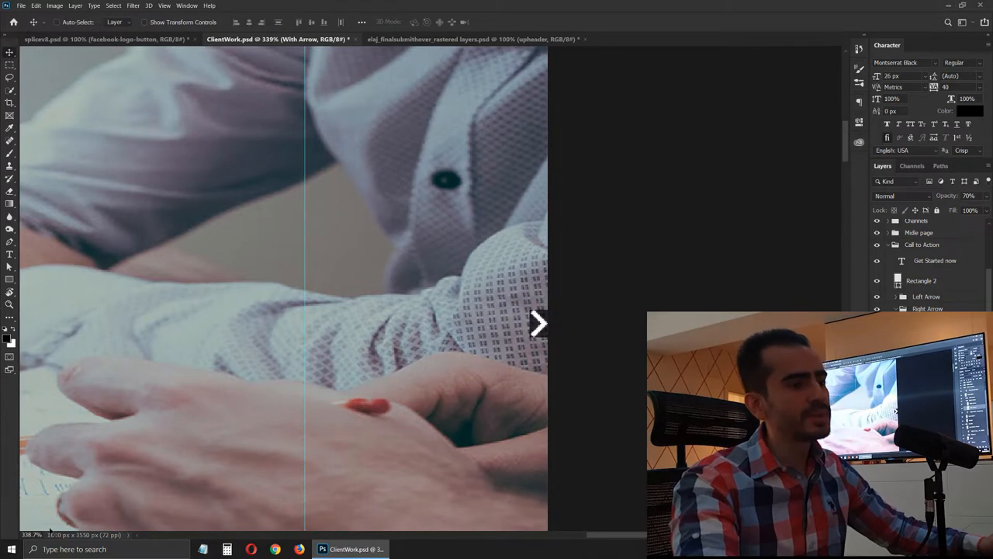
{"action": "mouse_move", "coordinate": [335, 409]}
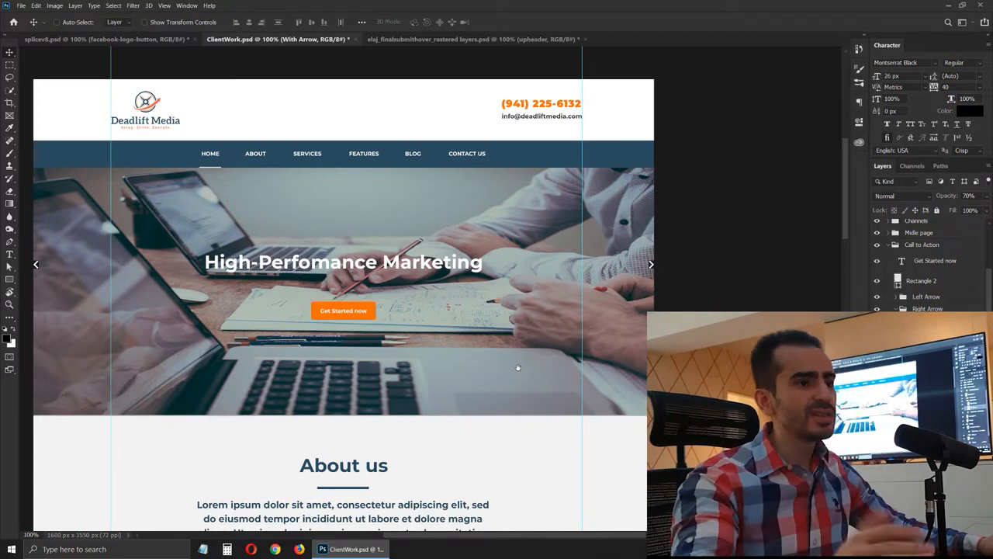
{"action": "mouse_move", "coordinate": [474, 361]}
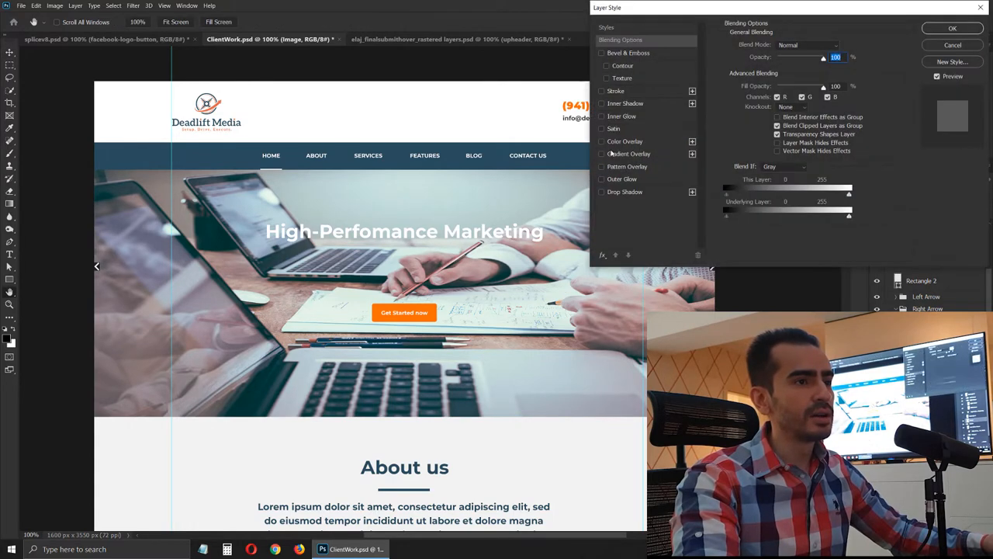
Add a Color Overlay to the hero photo and choose a dark overlay colour
{"action": "left_click", "coordinate": [601, 141]}
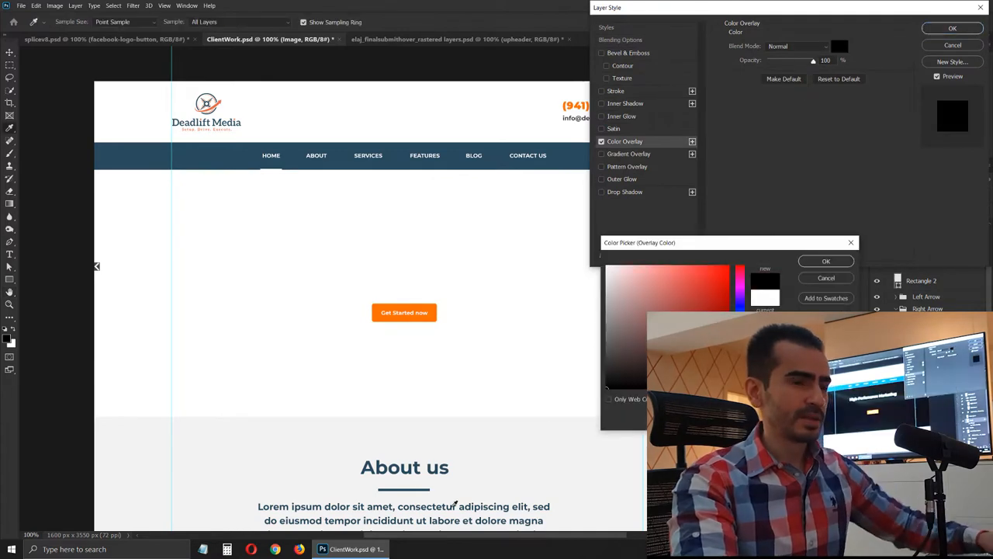
{"action": "left_click", "coordinate": [825, 260]}
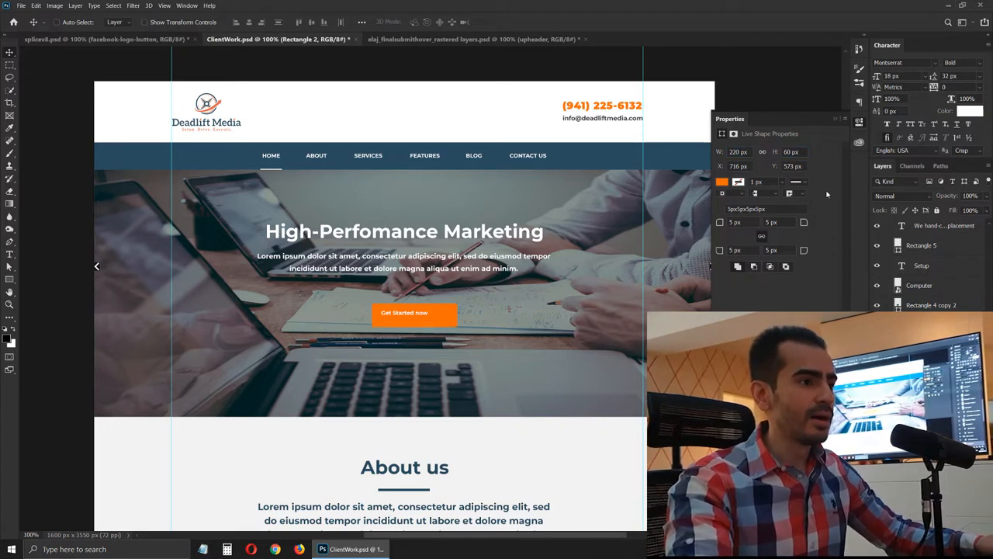
Select the hero's Get Started button shape to resize it
{"action": "left_click", "coordinate": [404, 312]}
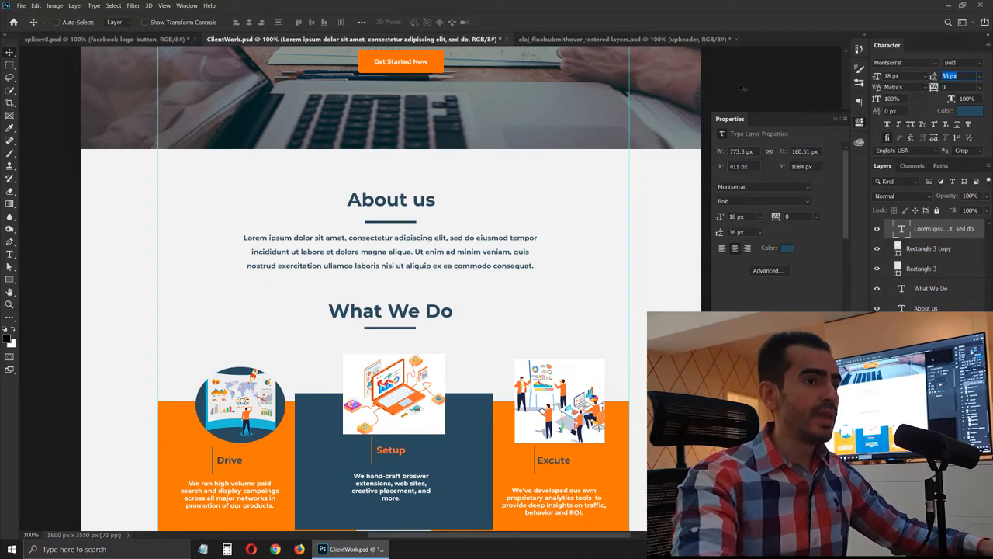
Compare the hero paragraph with the About us paragraph to match their character settings
{"action": "scroll", "scroll_direction": "up", "scroll_amount": 3}
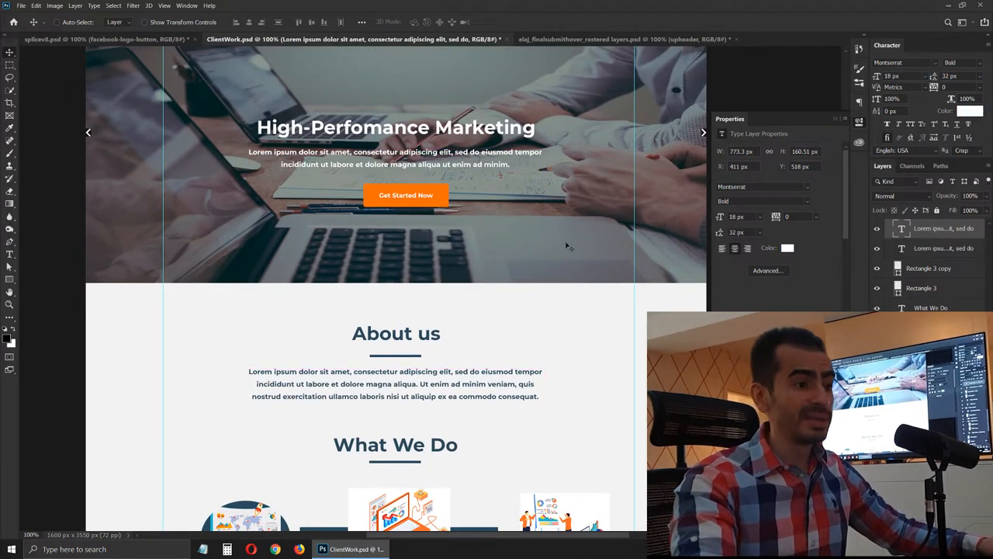
{"action": "scroll", "scroll_direction": "down", "scroll_amount": 3}
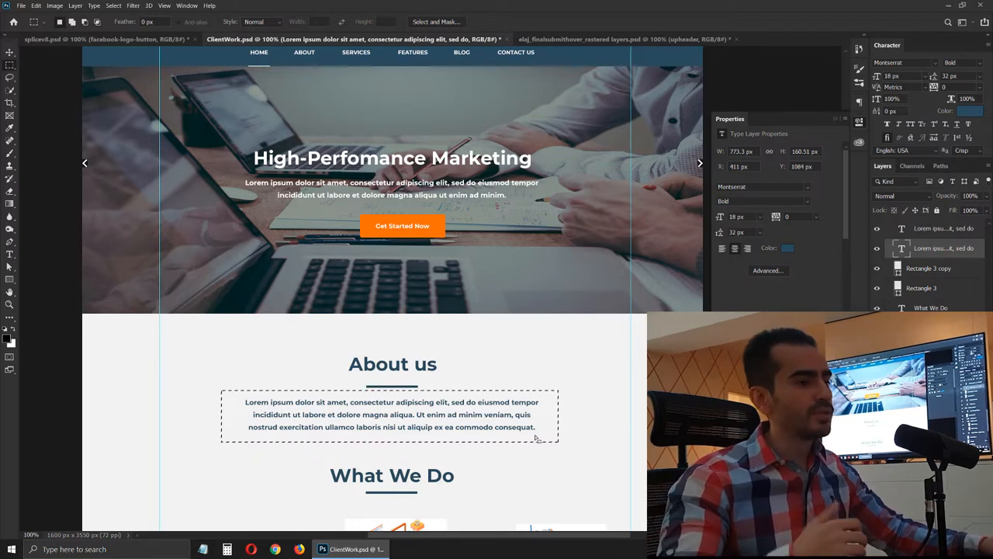
{"action": "left_click", "coordinate": [10, 52]}
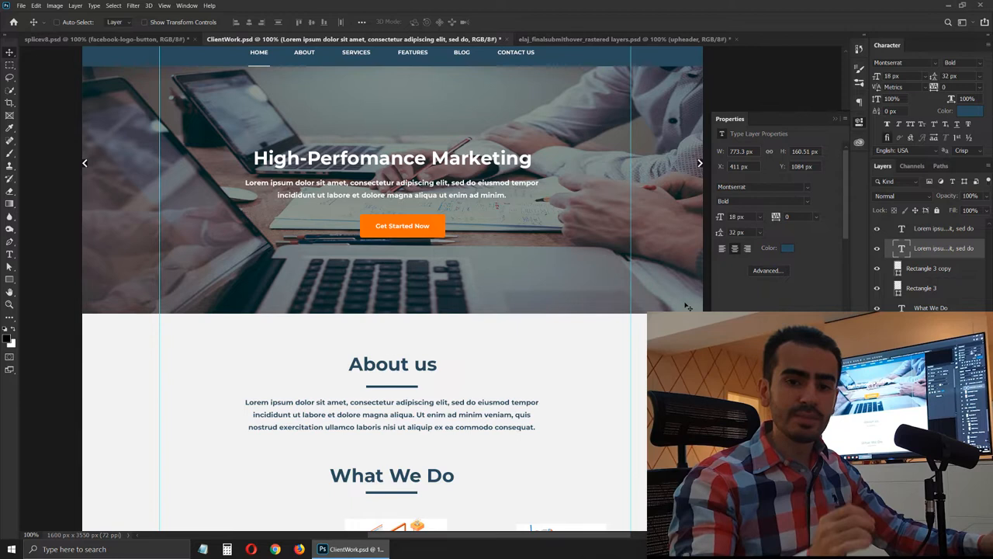
{"action": "scroll", "scroll_direction": "up", "scroll_amount": 3}
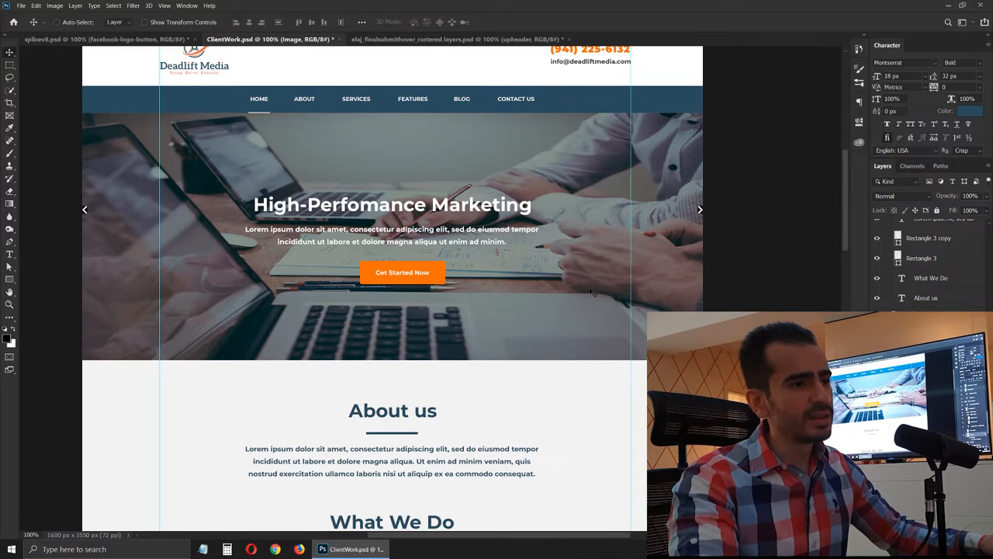
{"action": "mouse_move", "coordinate": [578, 280]}
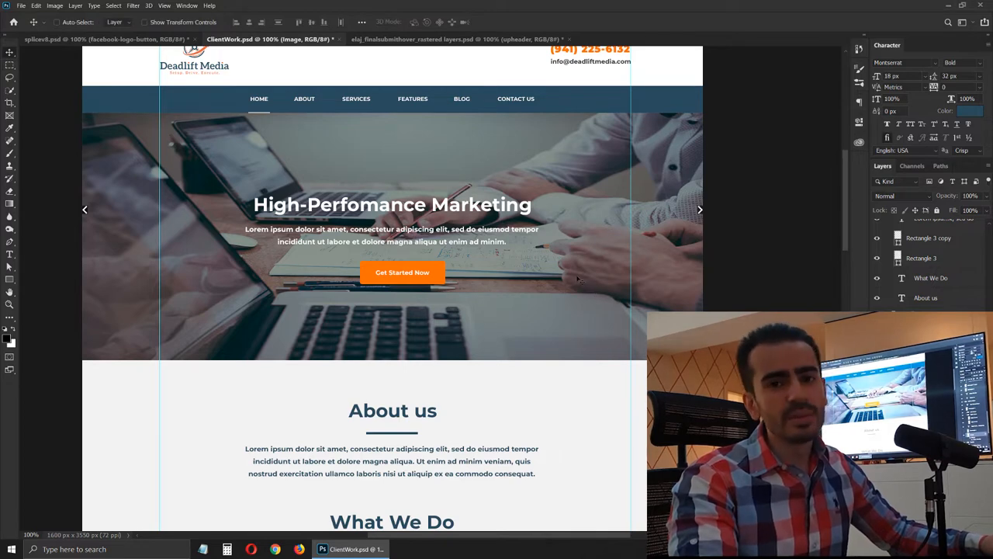
{"action": "scroll", "scroll_direction": "down", "scroll_amount": 3}
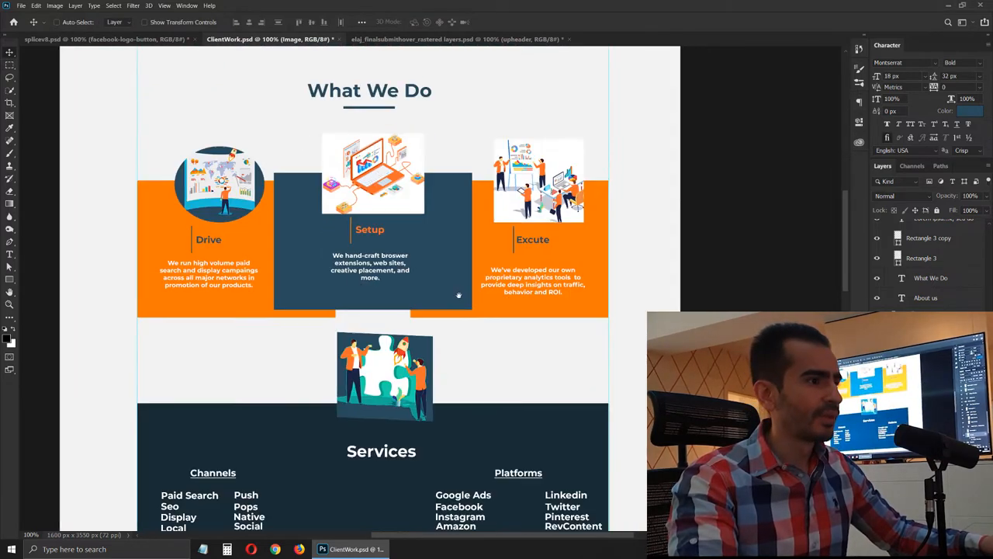
{"action": "scroll", "scroll_direction": "down", "scroll_amount": 3}
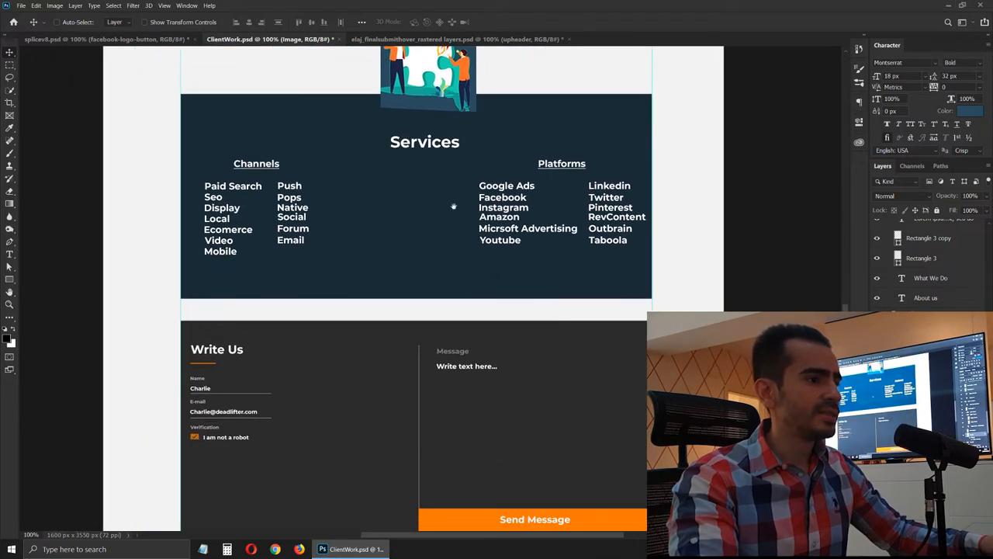
{"action": "scroll", "scroll_direction": "down", "scroll_amount": 3}
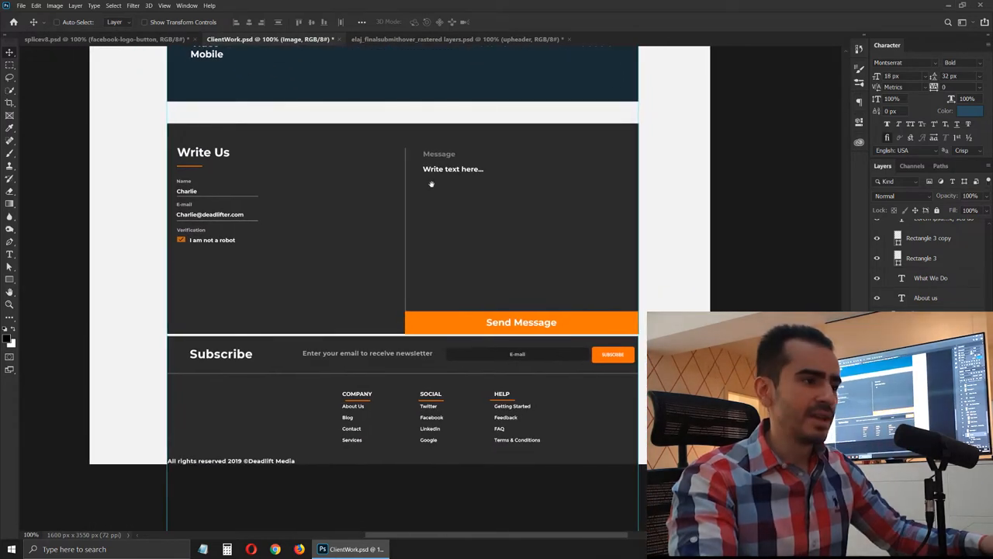
{"action": "scroll", "scroll_direction": "up", "scroll_amount": 3}
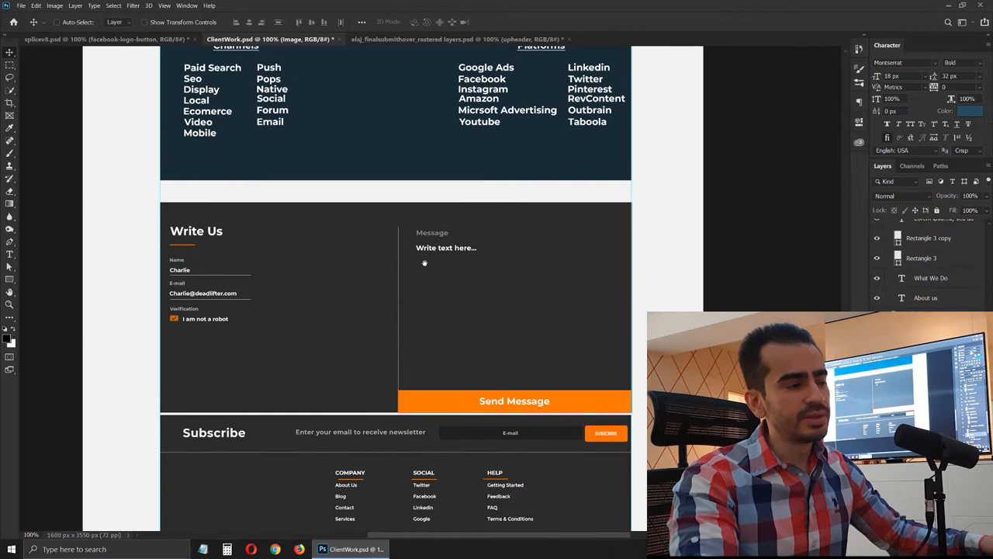
{"action": "scroll", "scroll_direction": "down", "scroll_amount": 3}
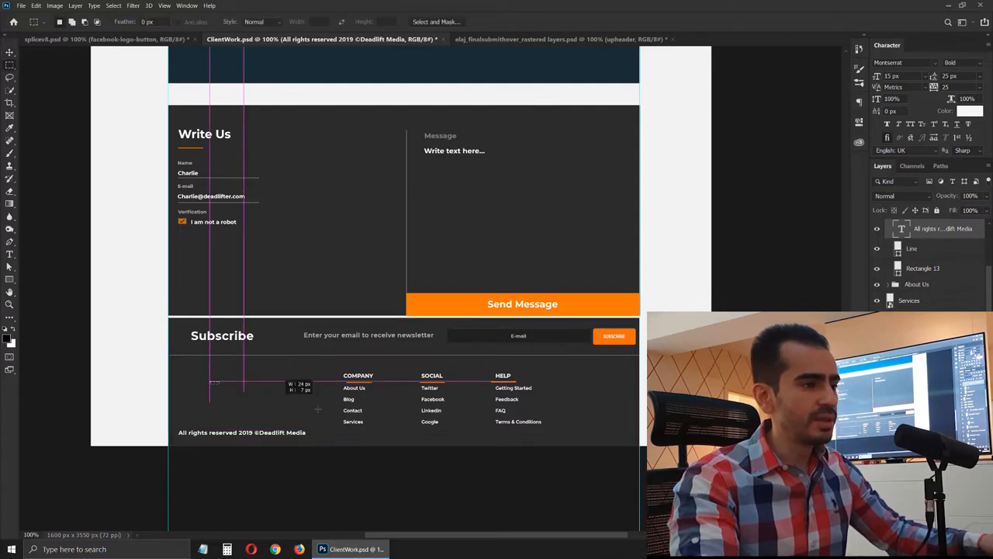
{"action": "left_click_drag", "start_coordinate": [213, 381], "coordinate": [314, 415]}
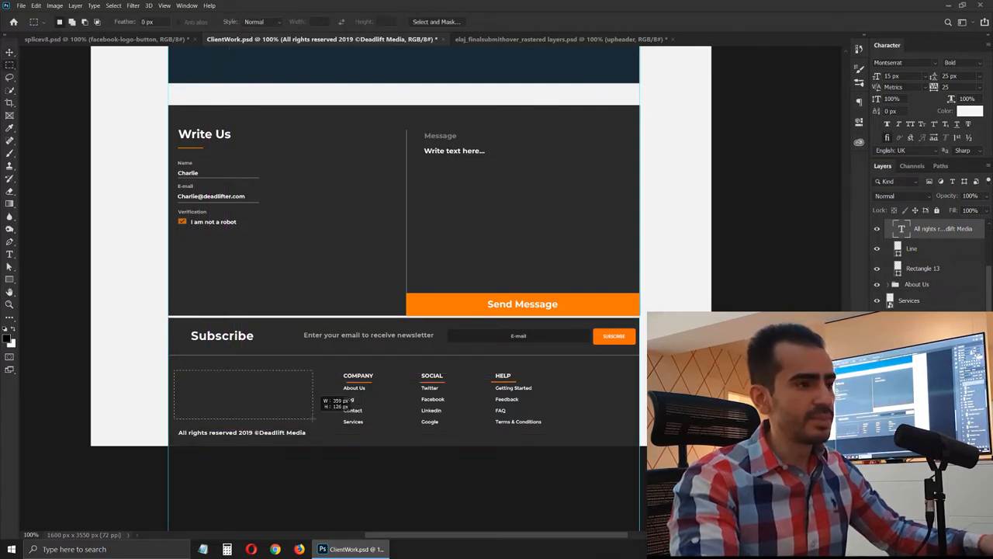
{"action": "scroll", "scroll_direction": "up", "scroll_amount": 3}
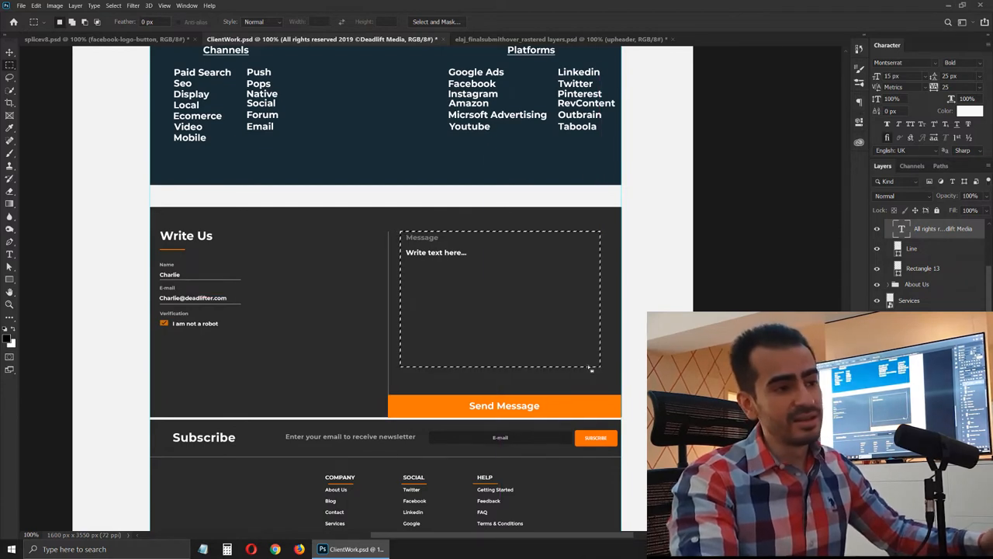
{"action": "mouse_move", "coordinate": [582, 359]}
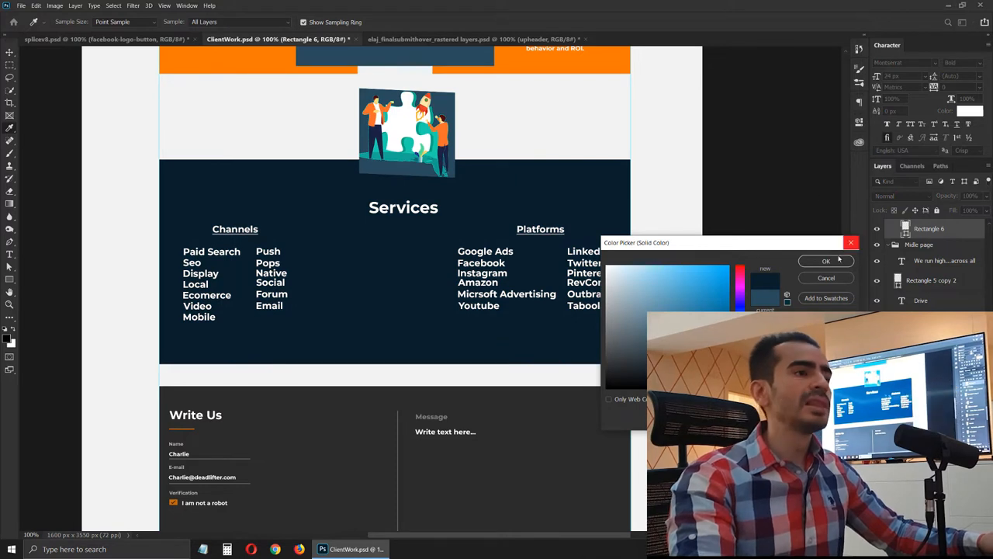
Confirm the Services band's dark navy colour and switch to the Elaj Healthcare mockup document
{"action": "left_click", "coordinate": [826, 260]}
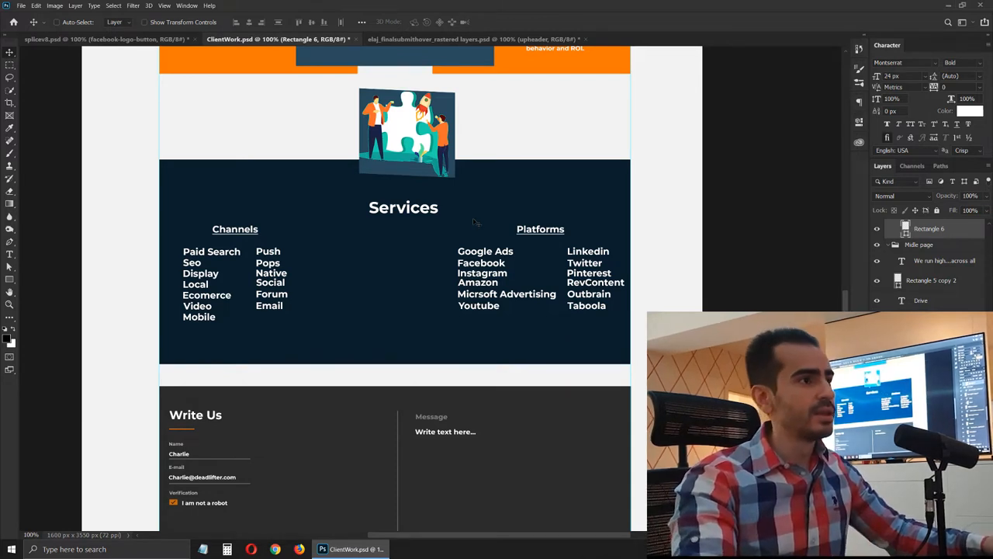
{"action": "left_click", "coordinate": [473, 39]}
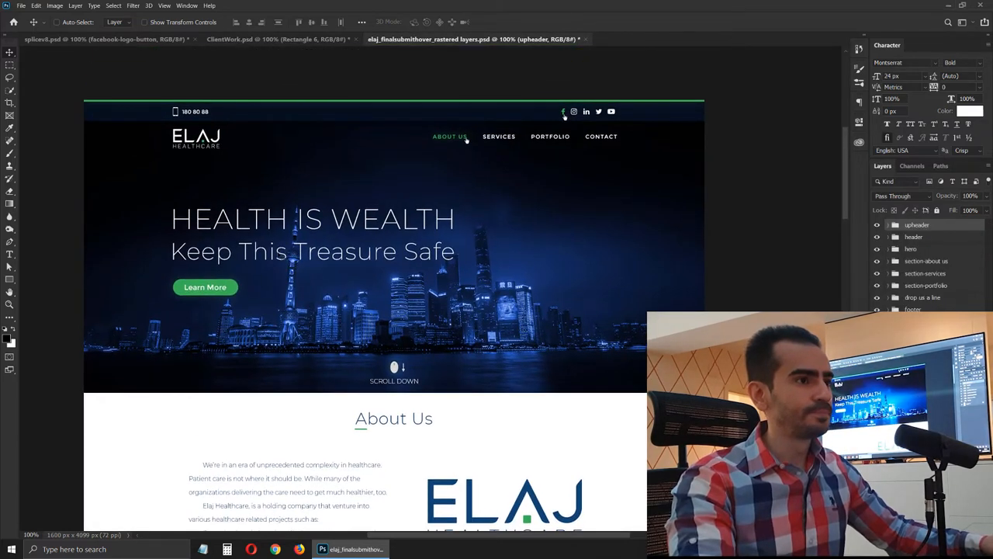
{"action": "scroll", "scroll_direction": "down", "scroll_amount": 3}
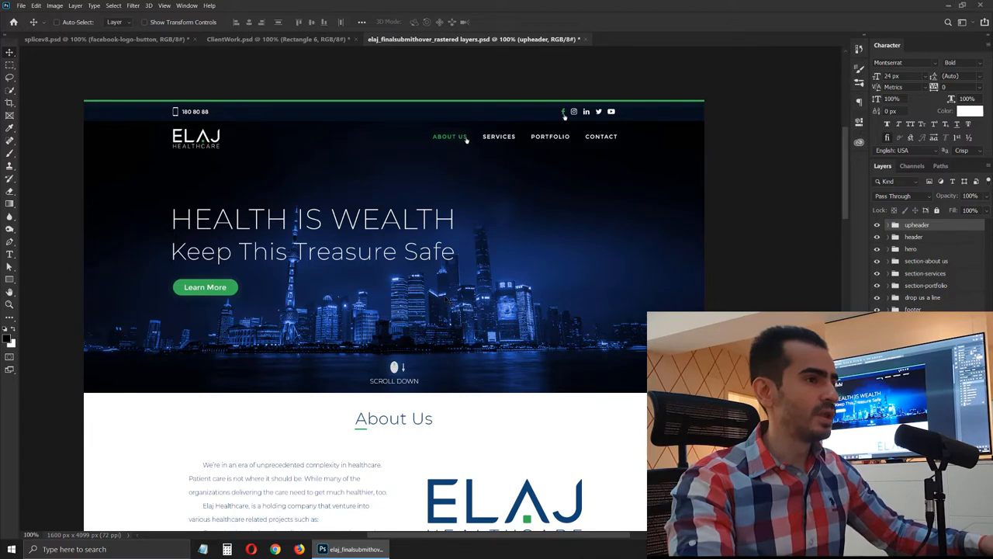
{"action": "mouse_move", "coordinate": [326, 111]}
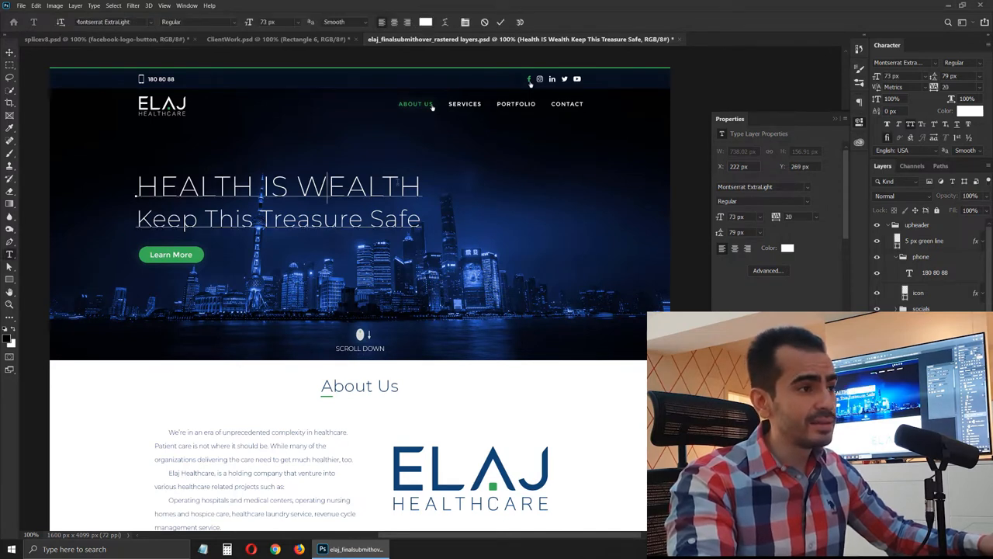
{"action": "triple_click", "coordinate": [278, 186]}
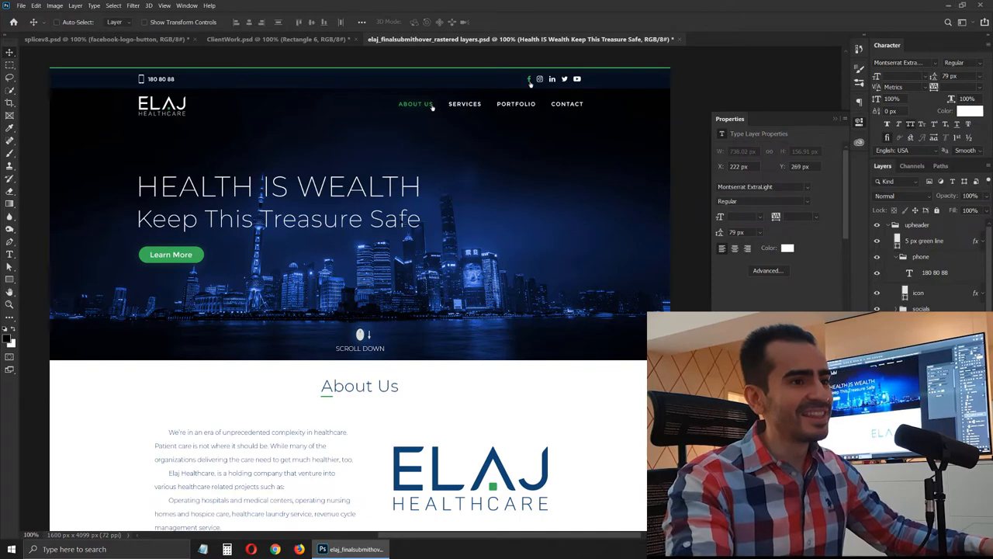
{"action": "scroll", "scroll_direction": "down", "scroll_amount": 3}
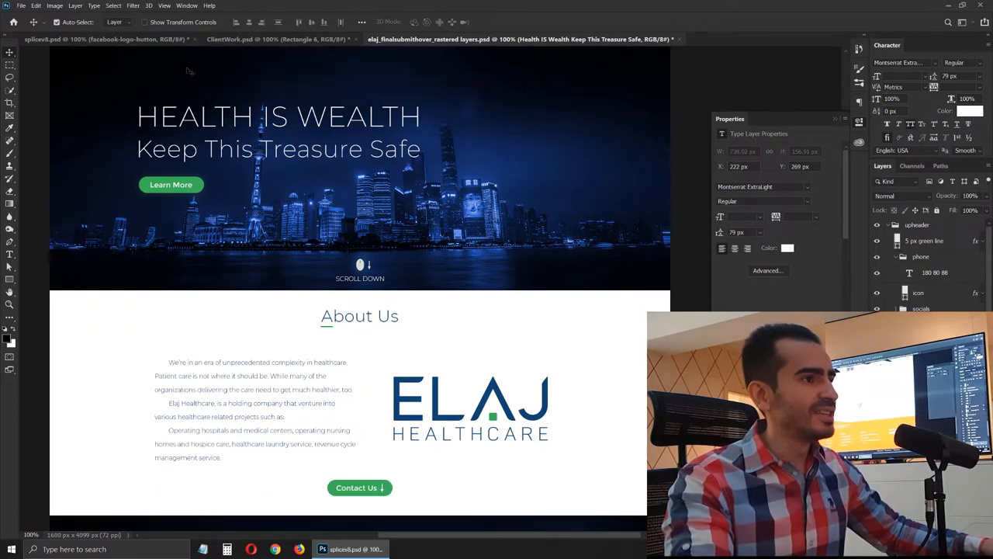
{"action": "scroll", "scroll_direction": "down", "scroll_amount": 3}
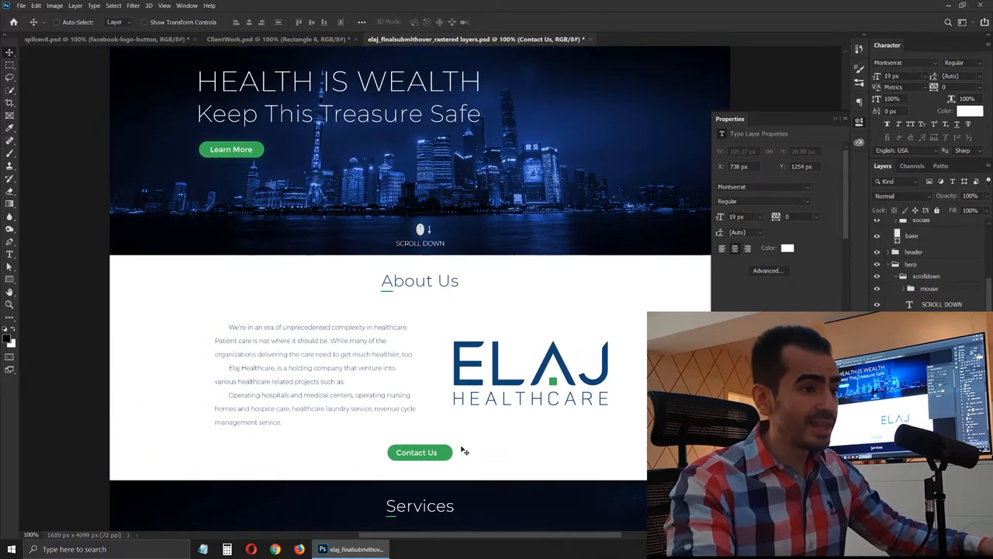
{"action": "left_click", "coordinate": [417, 452]}
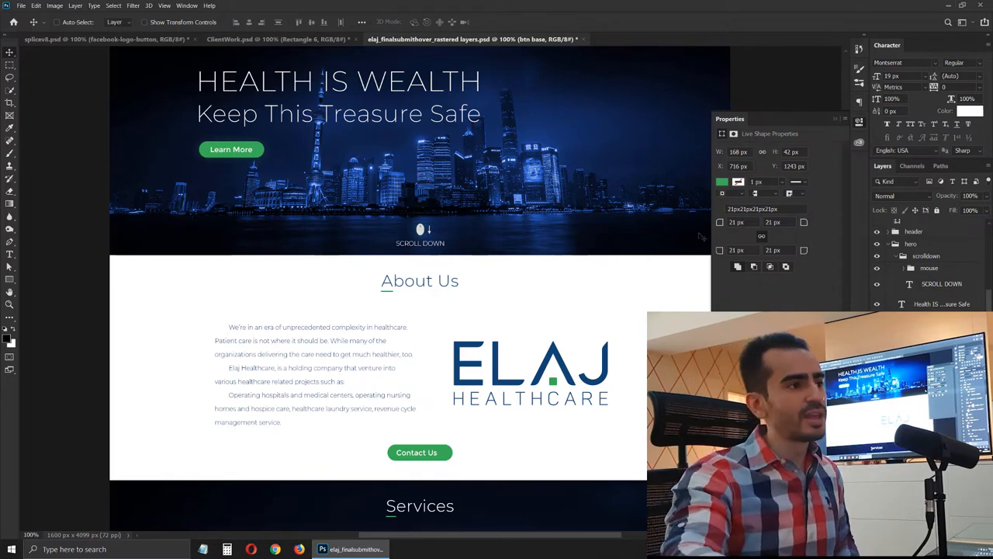
{"action": "mouse_move", "coordinate": [339, 264]}
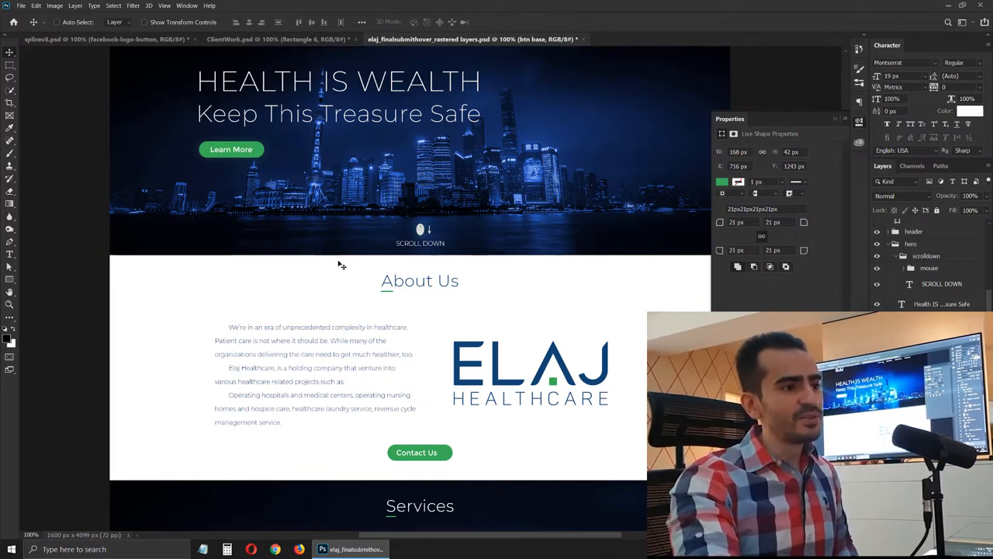
Scroll up to the Elaj hero to enlarge the Learn More button
{"action": "scroll", "scroll_direction": "up", "scroll_amount": 3}
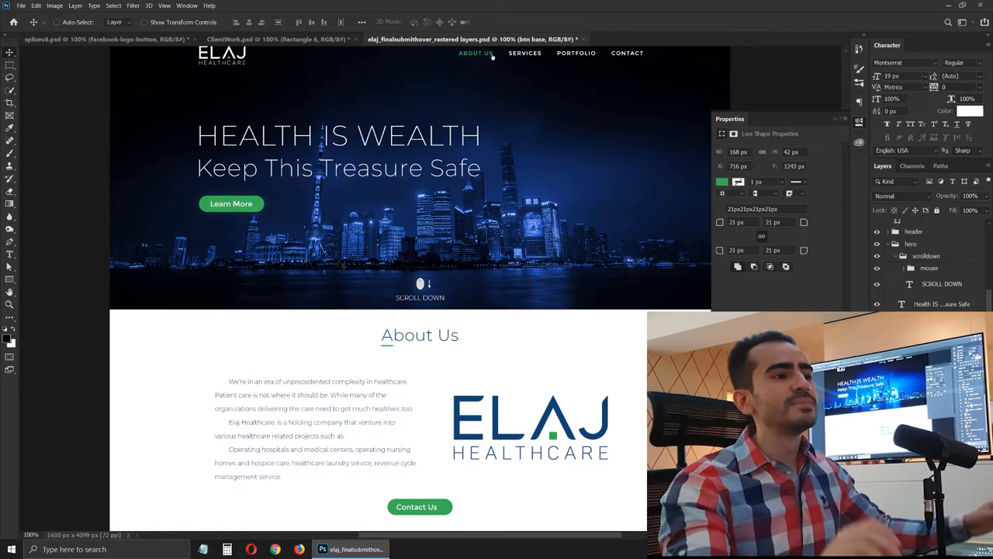
{"action": "scroll", "scroll_direction": "up", "scroll_amount": 3}
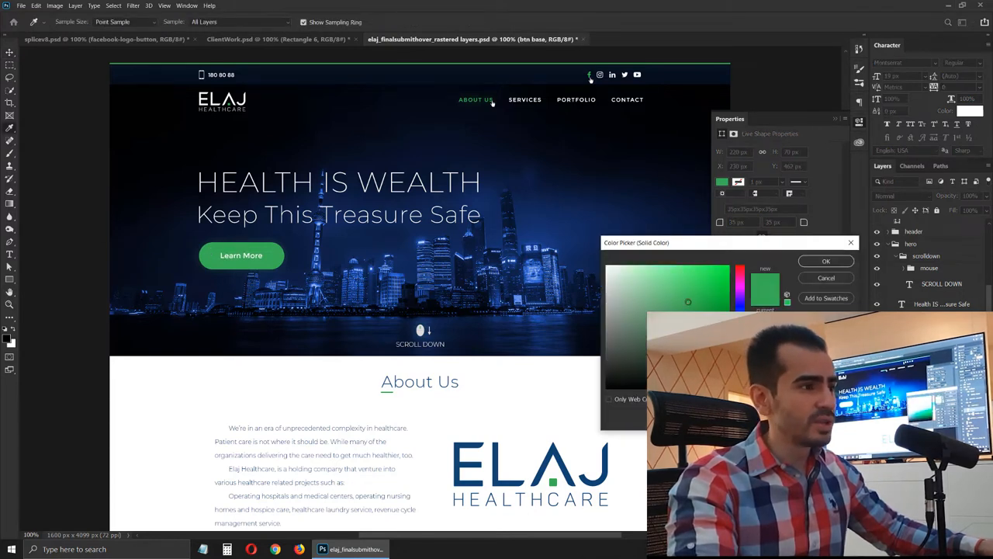
Confirm the green Learn More fill and begin editing the hero headline text
{"action": "left_click", "coordinate": [714, 301]}
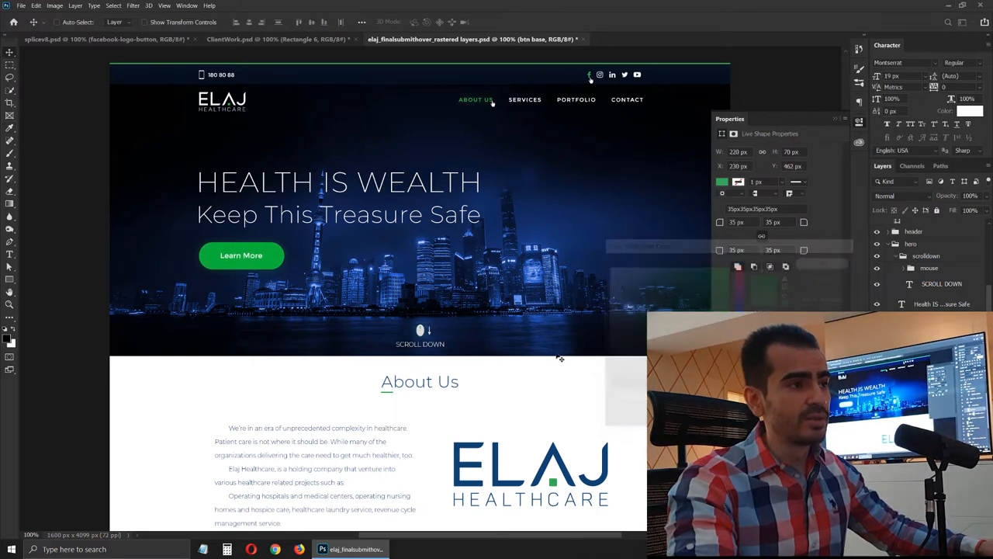
{"action": "double_click", "coordinate": [338, 215]}
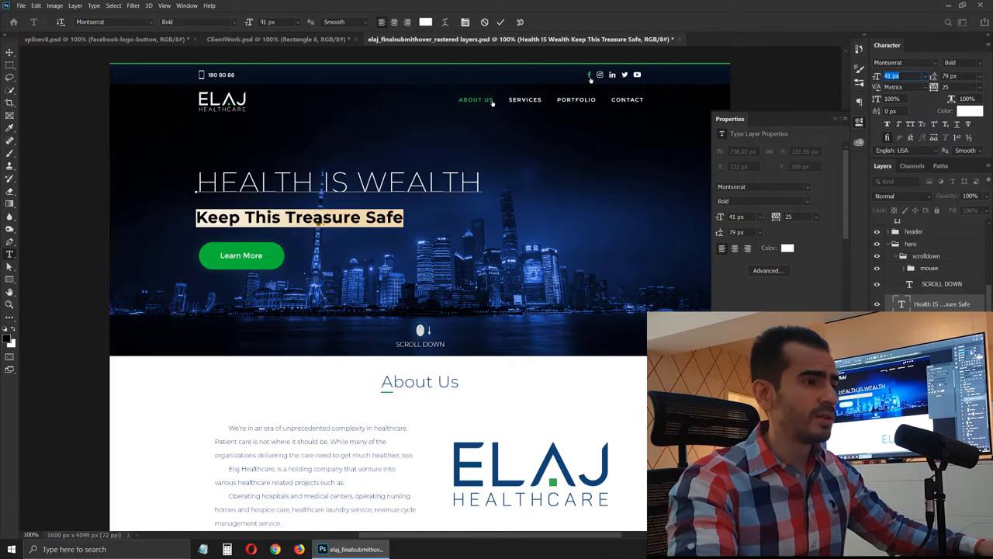
Set the 'Keep This Treasure Safe' tagline to Montserrat Bold at 31 px
{"action": "type", "text": "31"}
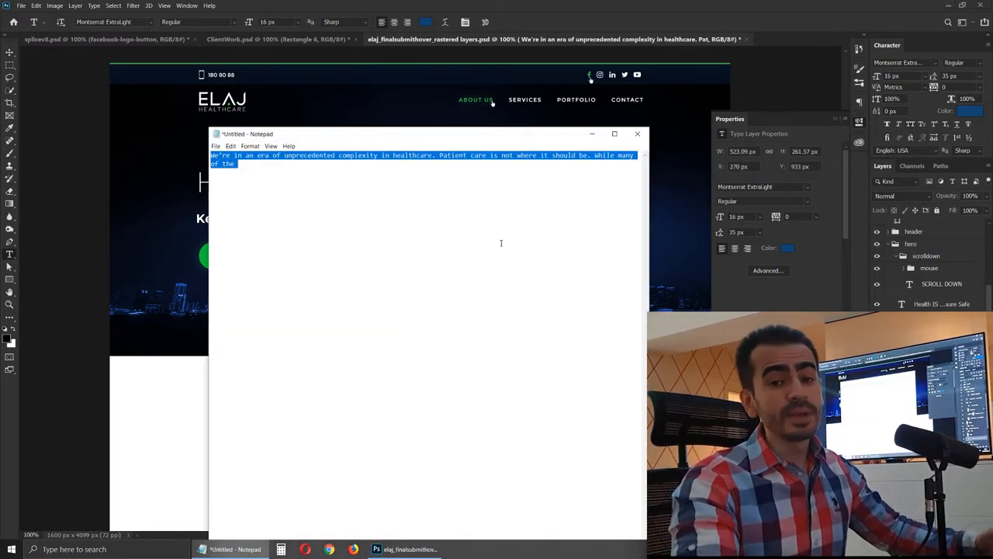
{"action": "mouse_move", "coordinate": [406, 351]}
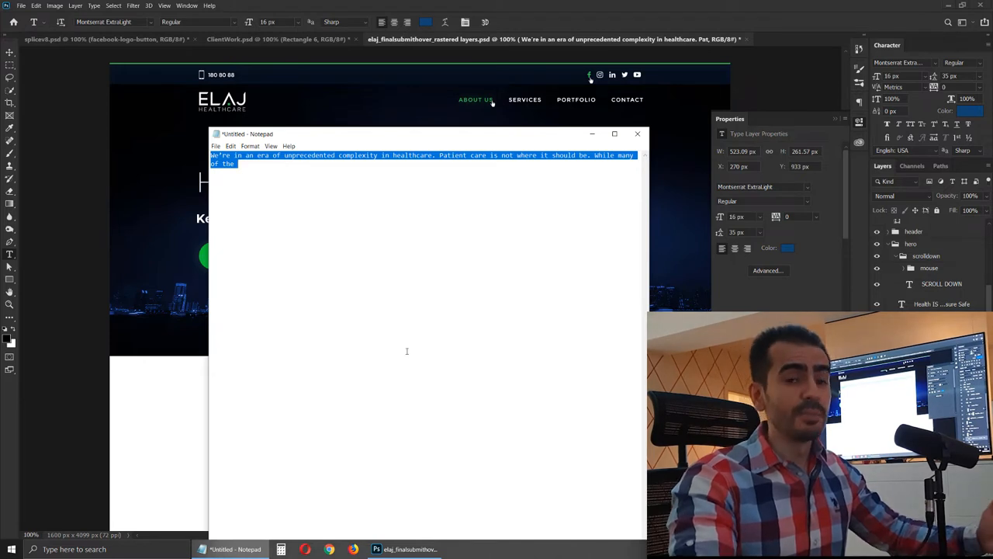
Paste the Notepad healthcare paragraph into the hero text after the tagline
{"action": "left_click", "coordinate": [637, 133]}
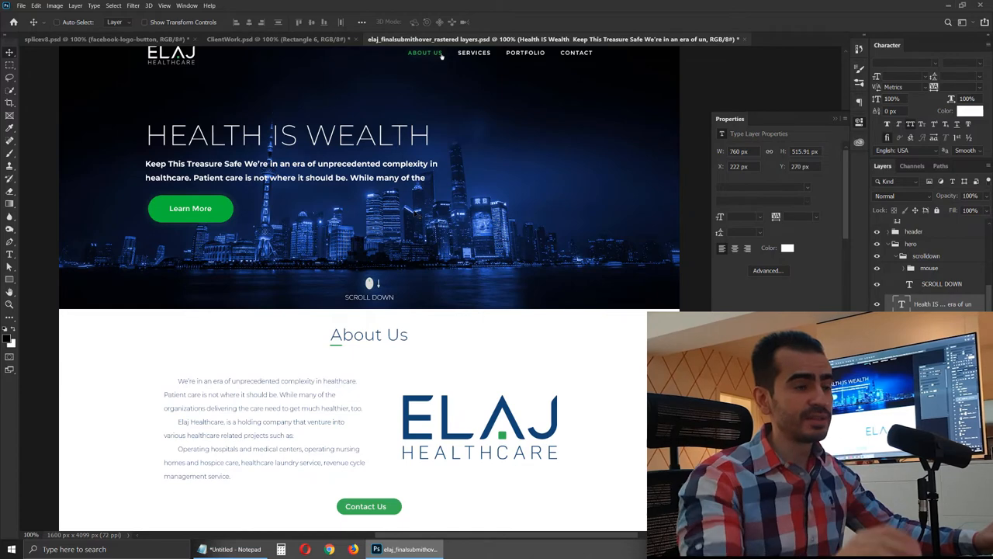
{"action": "scroll", "scroll_direction": "up", "scroll_amount": 3}
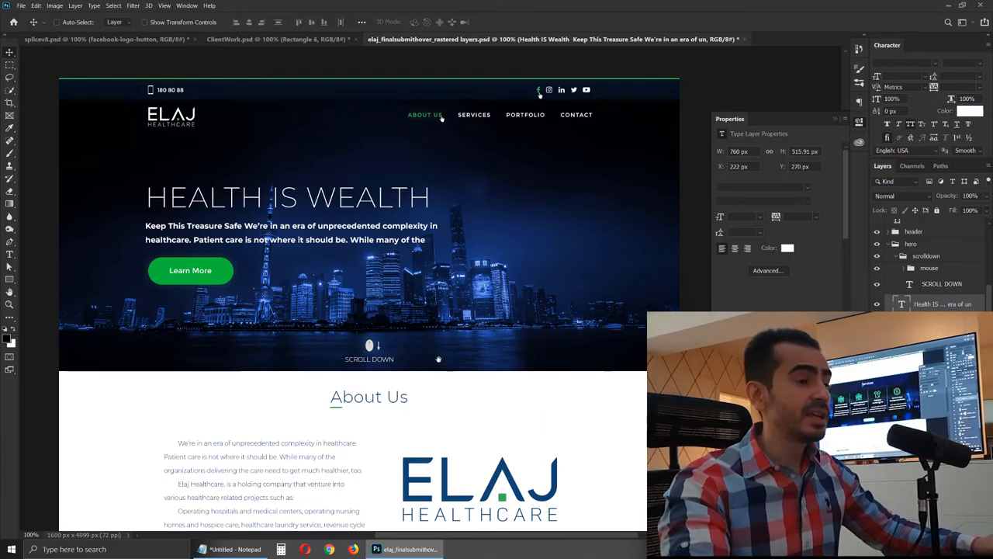
{"action": "scroll", "scroll_direction": "down", "scroll_amount": 3}
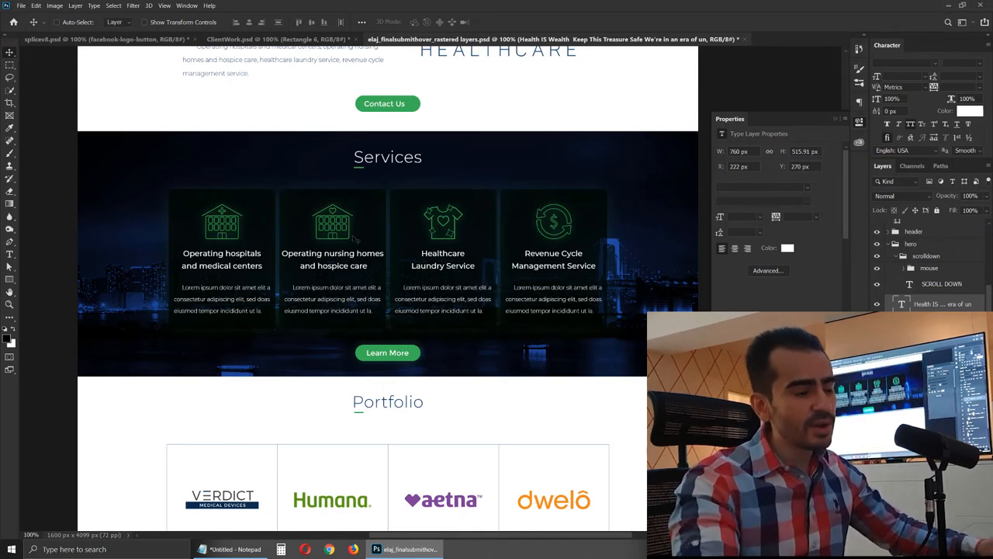
{"action": "scroll", "scroll_direction": "down", "scroll_amount": 3}
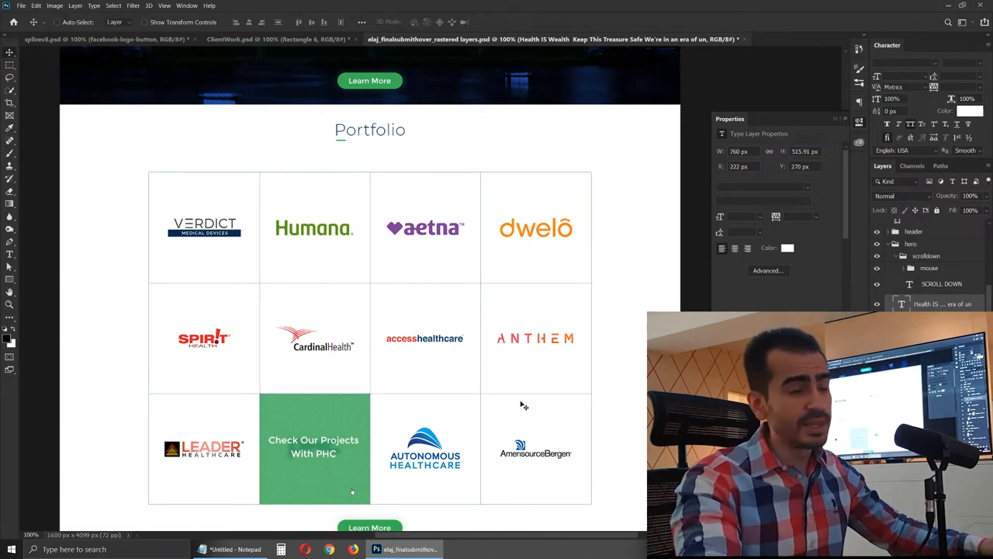
{"action": "scroll", "scroll_direction": "down", "scroll_amount": 3}
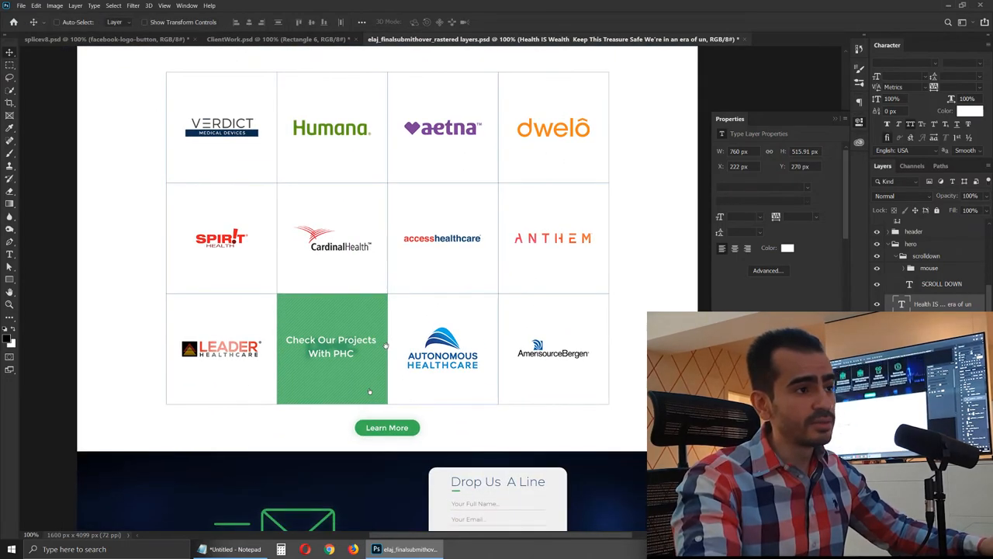
{"action": "scroll", "scroll_direction": "up", "scroll_amount": 3}
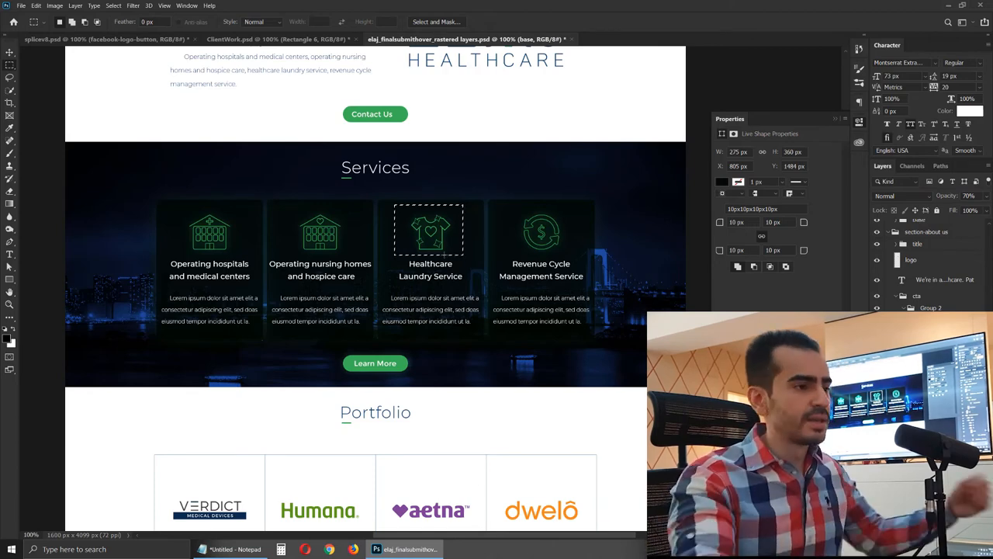
{"action": "scroll", "scroll_direction": "down", "scroll_amount": 3}
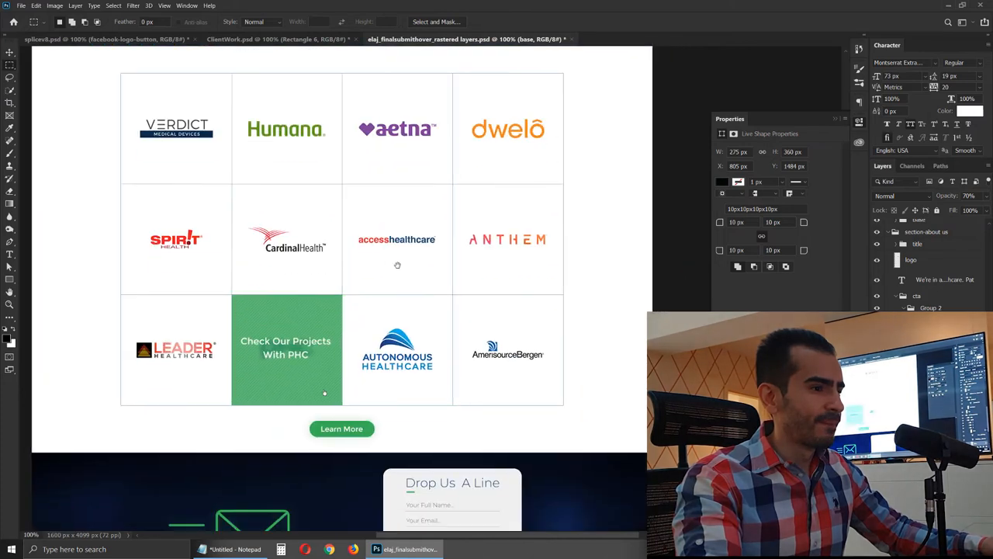
{"action": "scroll", "scroll_direction": "down", "scroll_amount": 3}
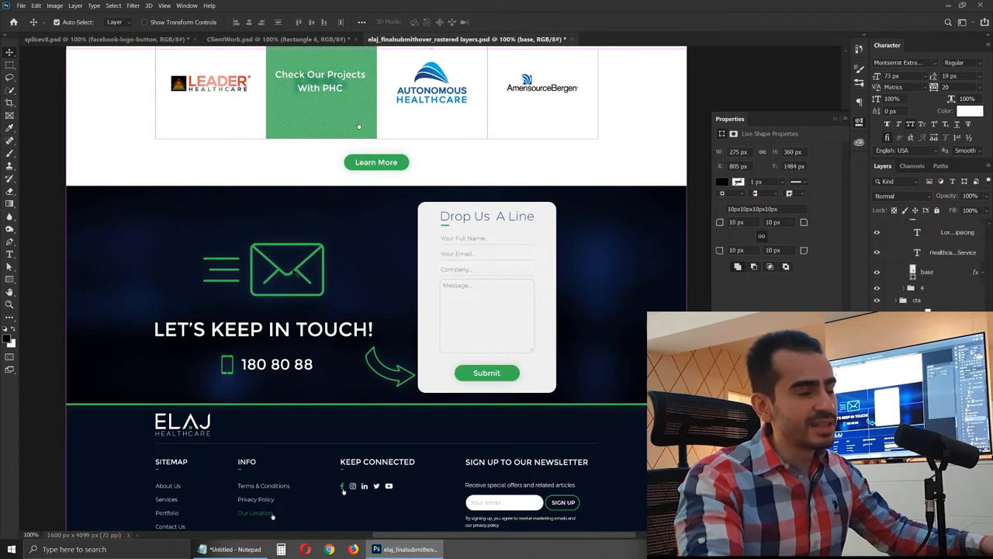
{"action": "left_click", "coordinate": [286, 269]}
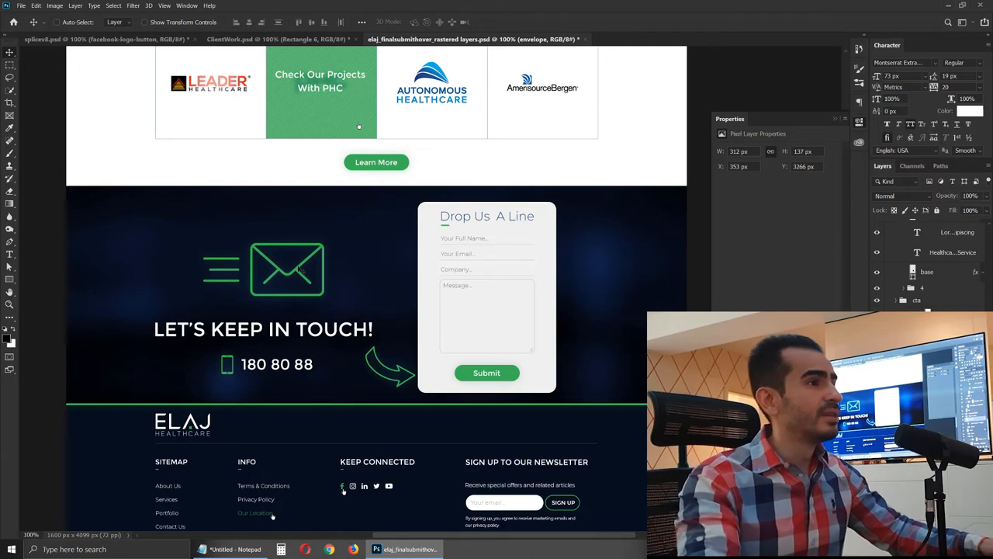
{"action": "left_click", "coordinate": [287, 269]}
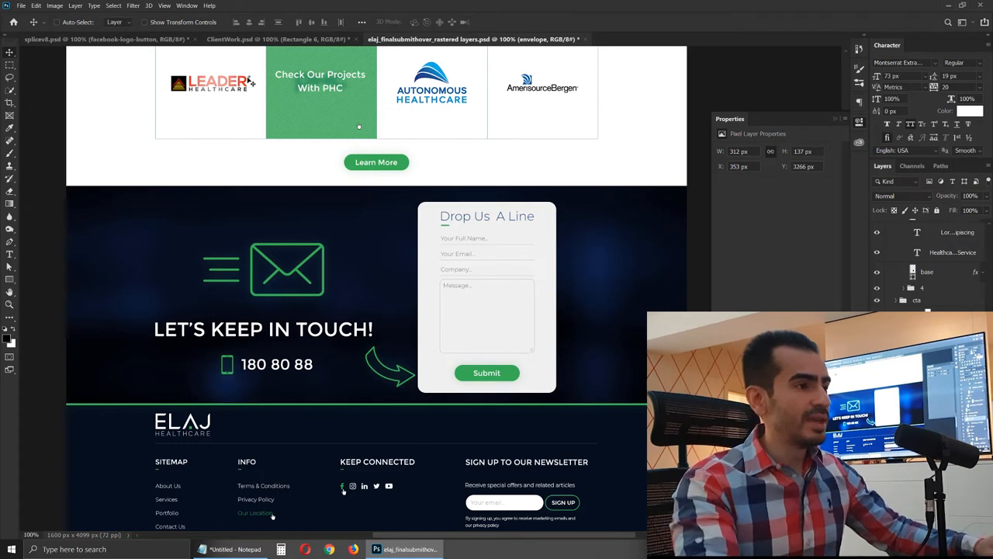
{"action": "left_click_drag", "start_coordinate": [285, 186], "coordinate": [346, 400]}
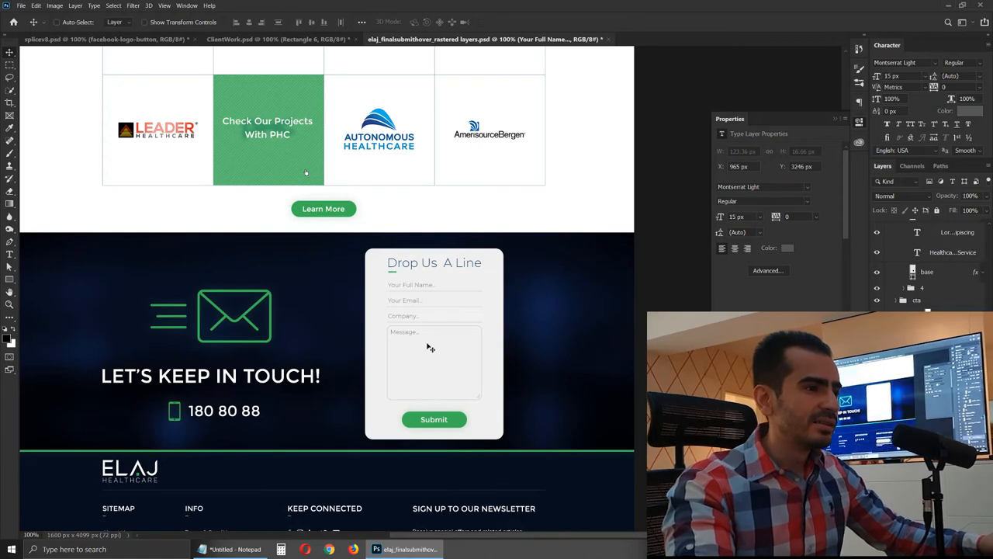
Scroll down to the contact form to add the gray rounded input boxes
{"action": "scroll", "scroll_direction": "down", "scroll_amount": 3}
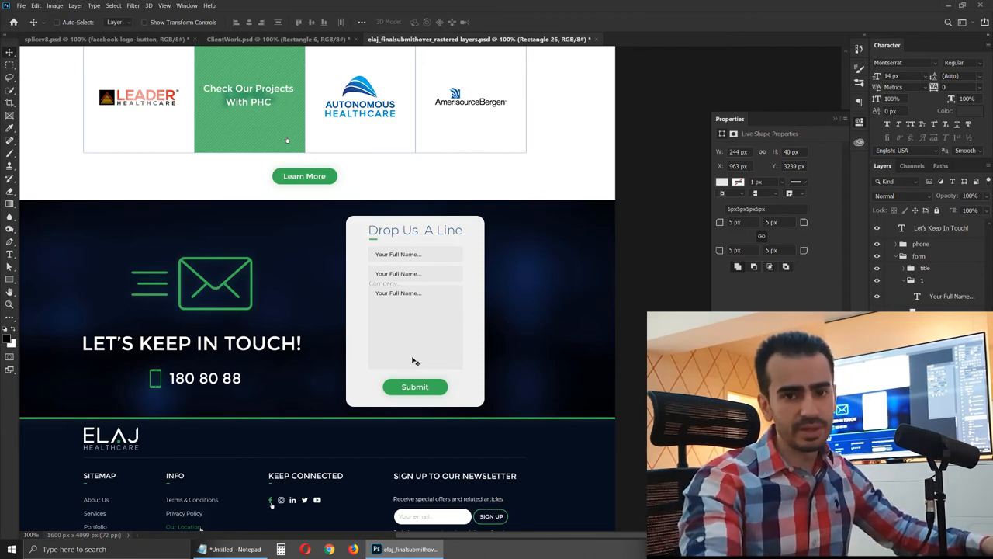
{"action": "scroll", "scroll_direction": "down", "scroll_amount": 3}
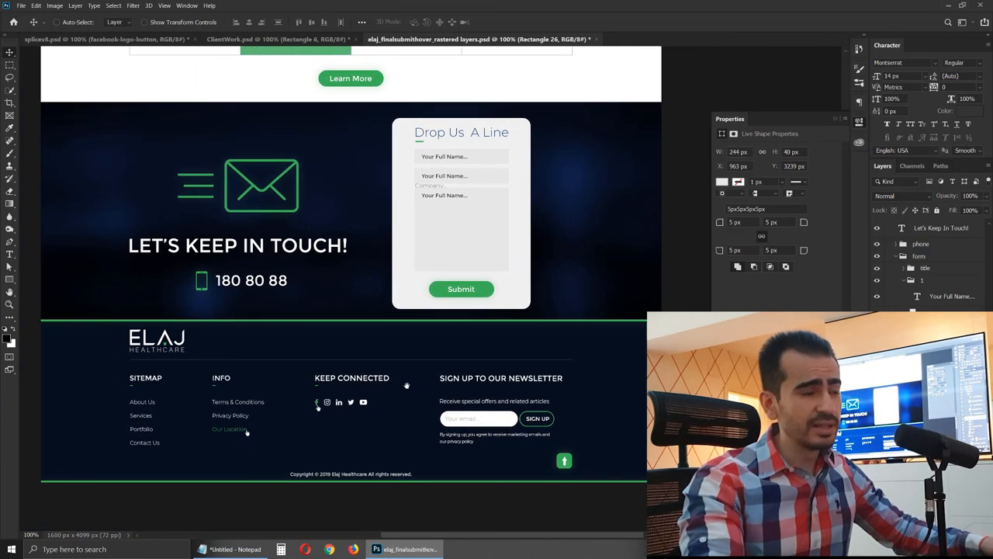
{"action": "scroll", "scroll_direction": "up", "scroll_amount": 3}
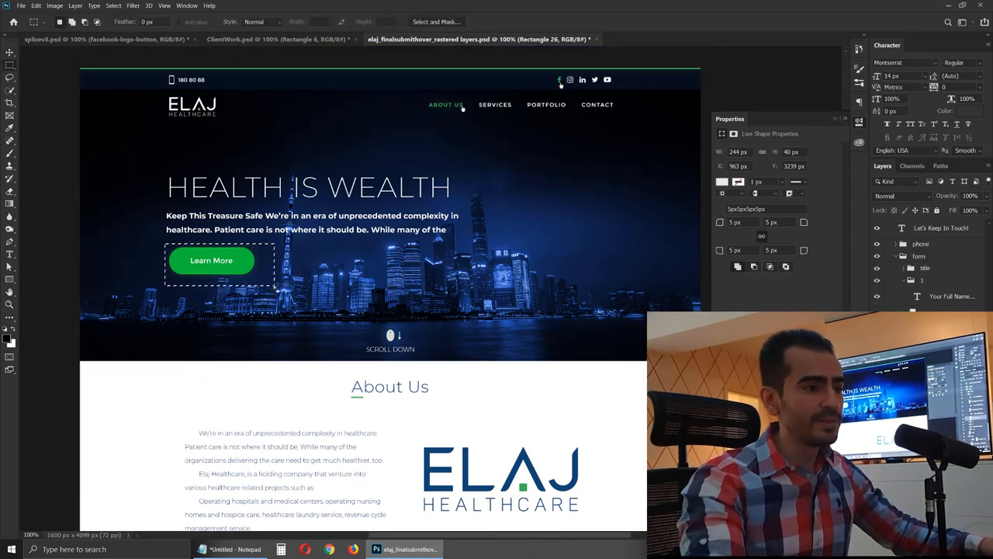
{"action": "scroll", "scroll_direction": "down", "scroll_amount": 3}
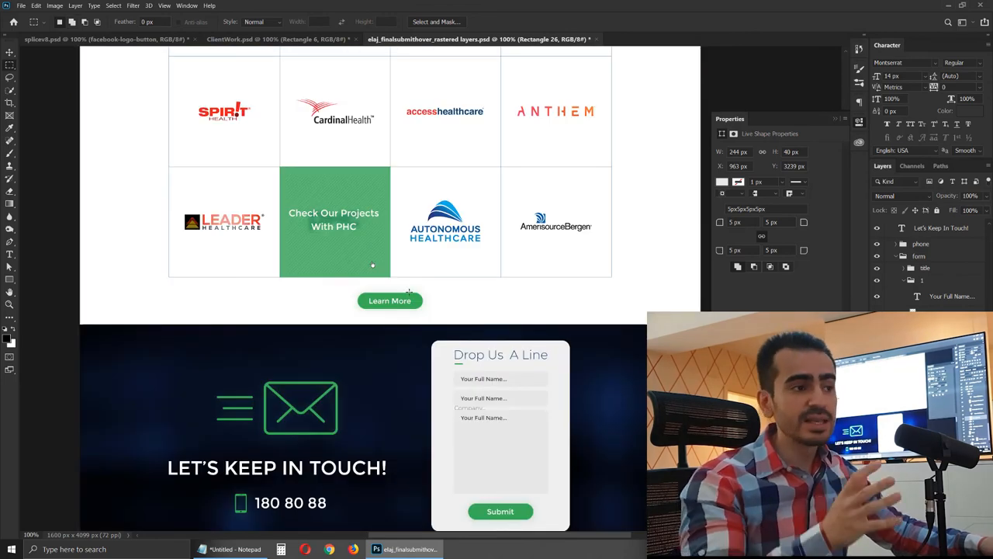
{"action": "scroll", "scroll_direction": "down", "scroll_amount": 3}
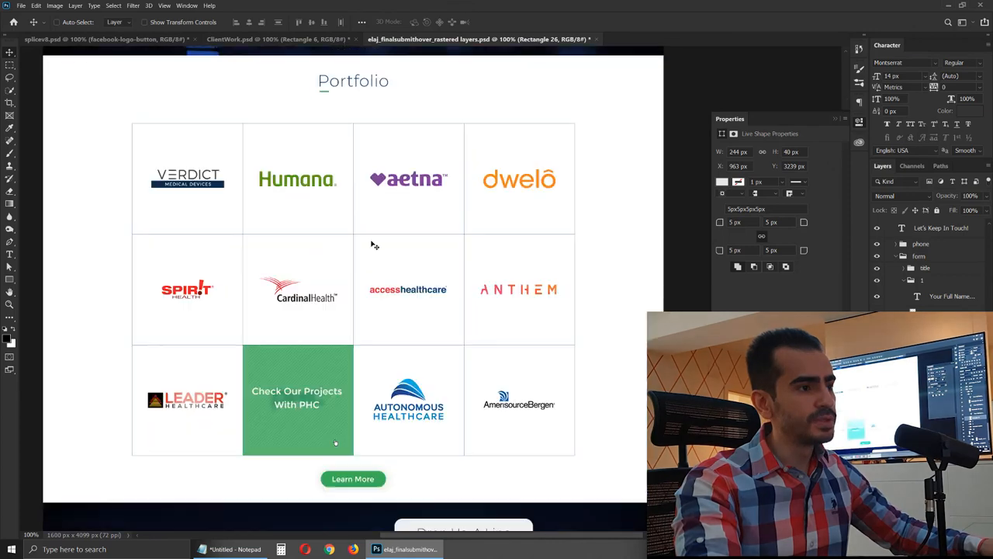
{"action": "scroll", "scroll_direction": "down", "scroll_amount": 3}
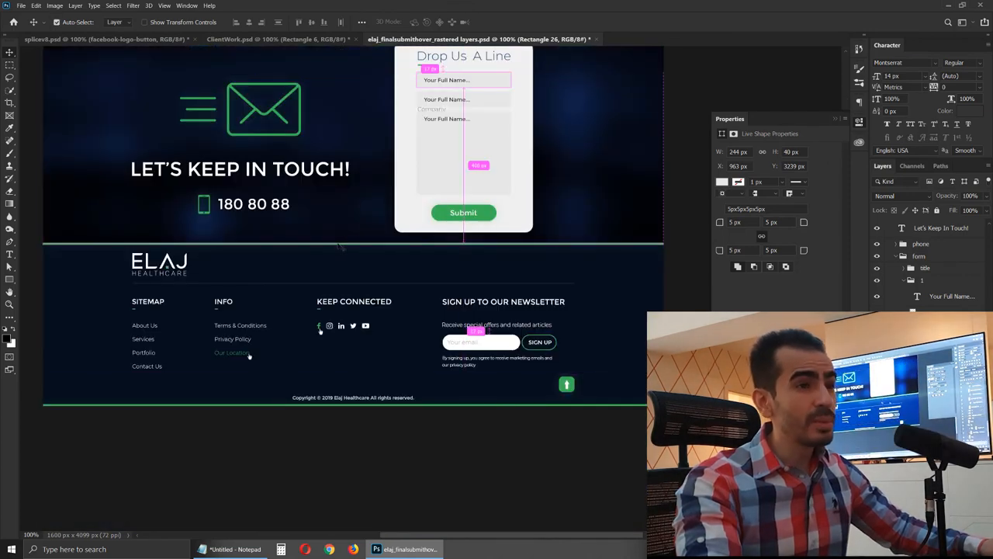